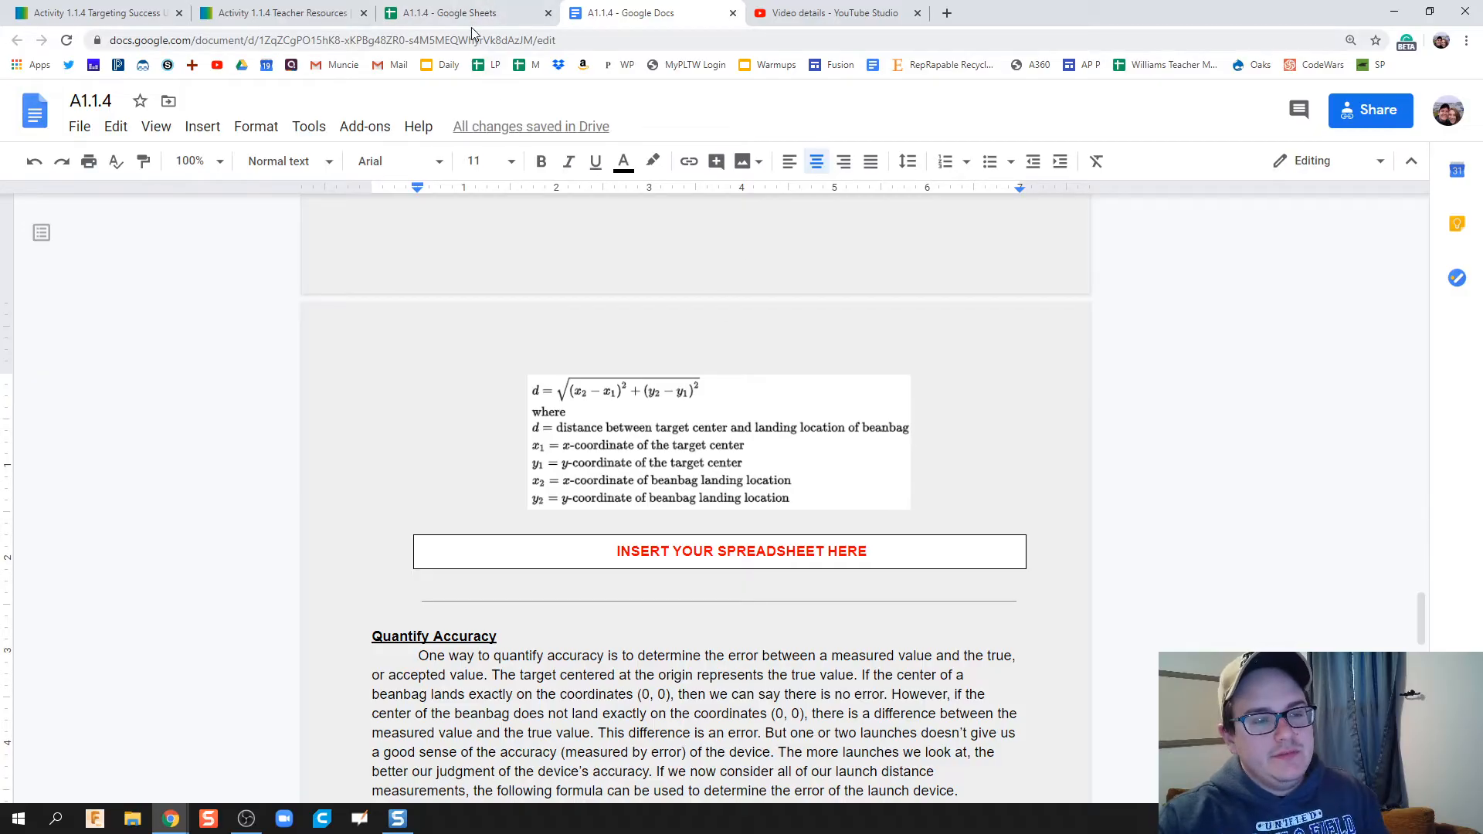
Switch to the spreadsheet and begin a =sqrt( formula in cell C2.
{"action": "left_click", "coordinate": [615, 391]}
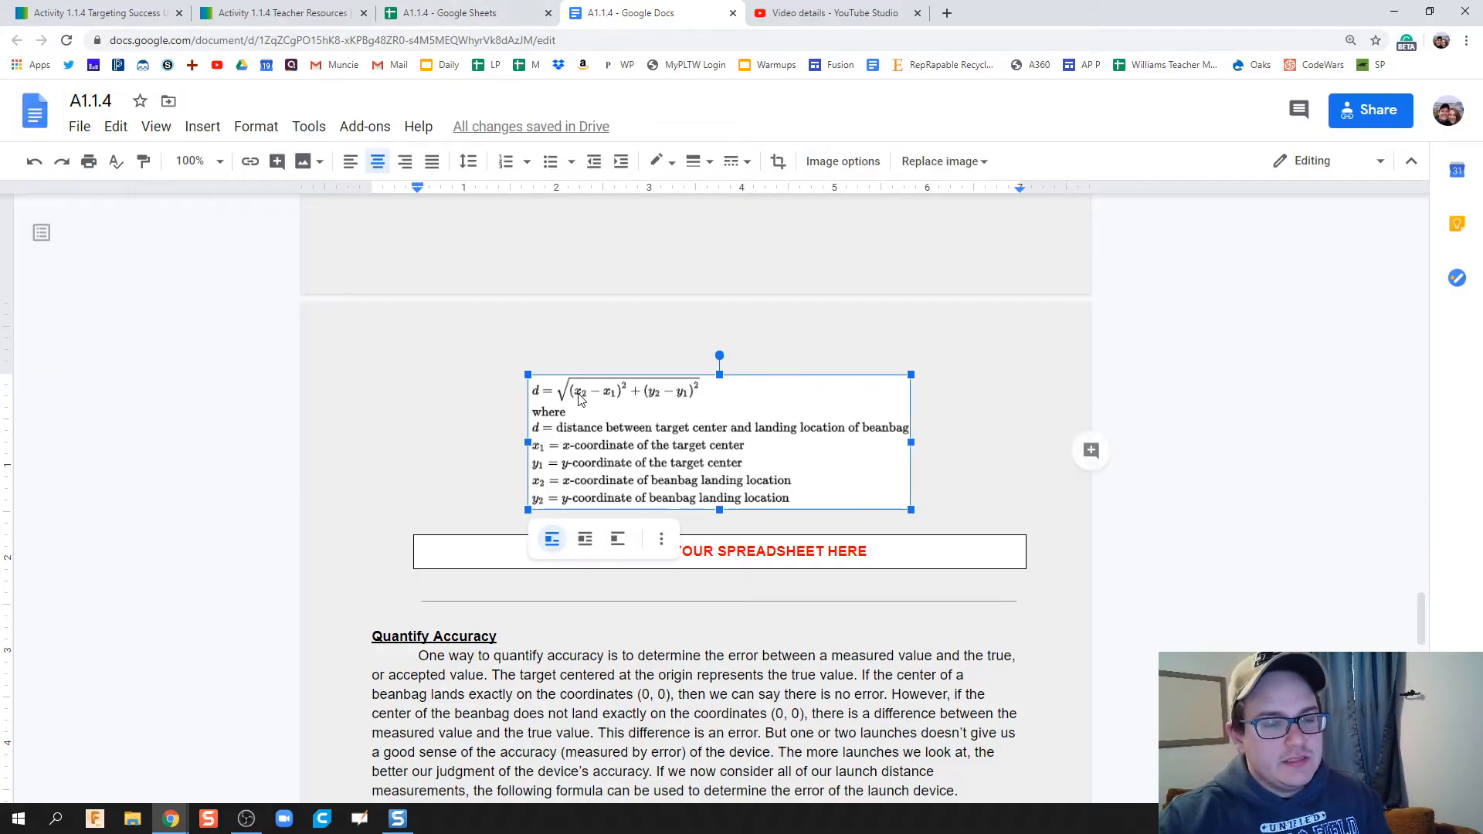
{"action": "left_click", "coordinate": [463, 13]}
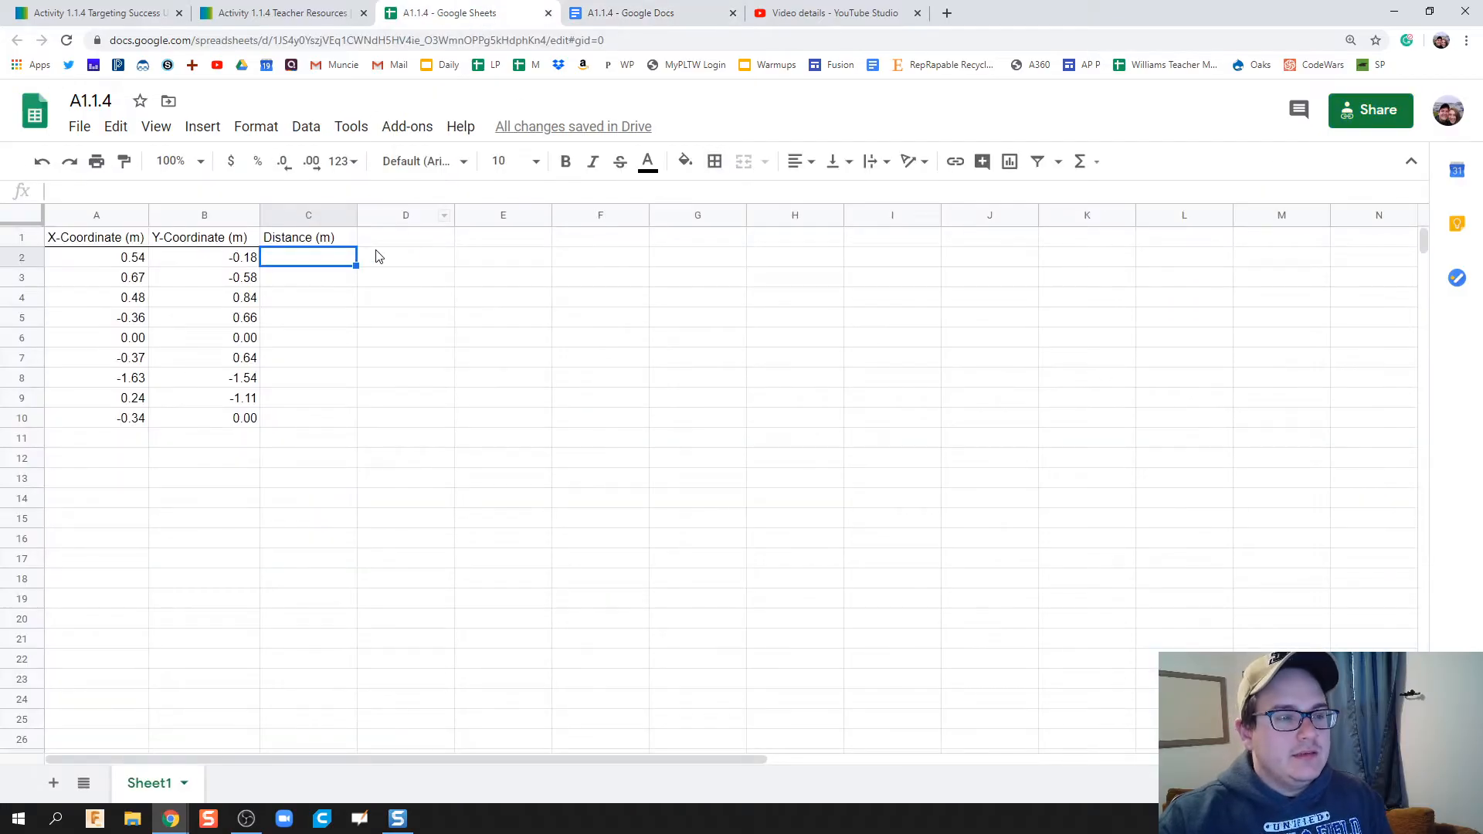
{"action": "double_click", "coordinate": [308, 257]}
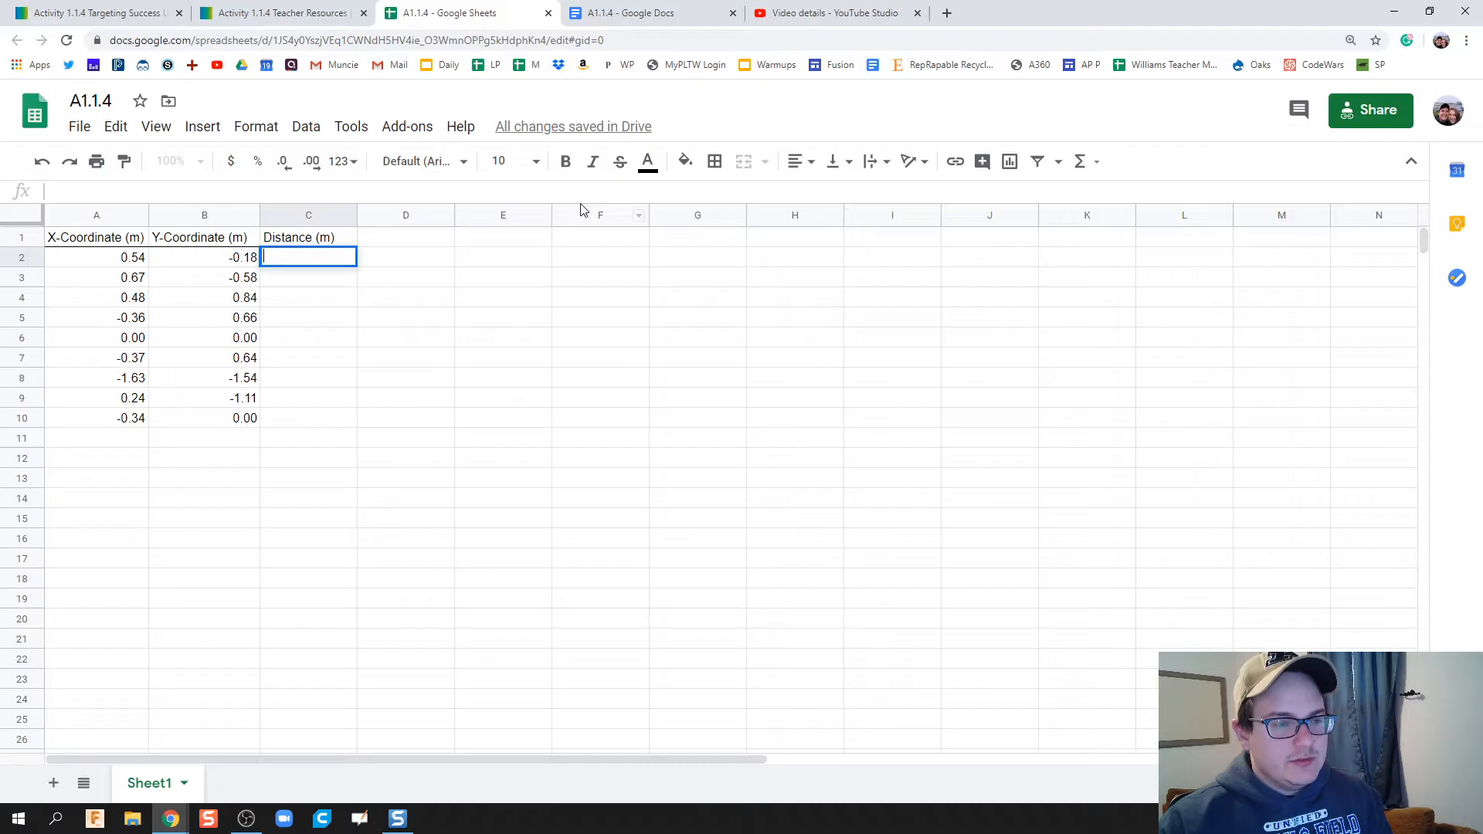
{"action": "key", "text": "ctrl+plus"}
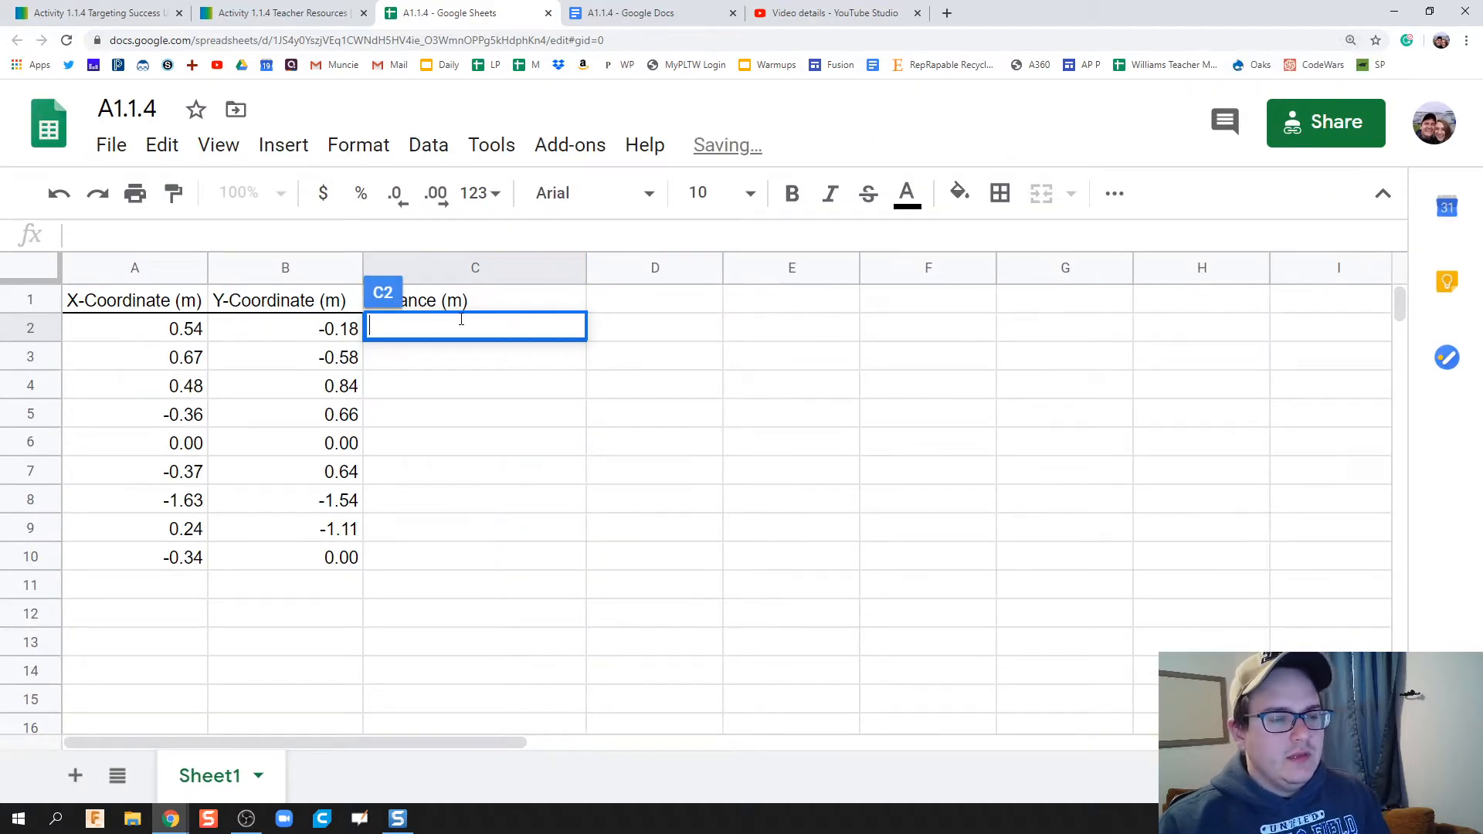
{"action": "type", "text": "="}
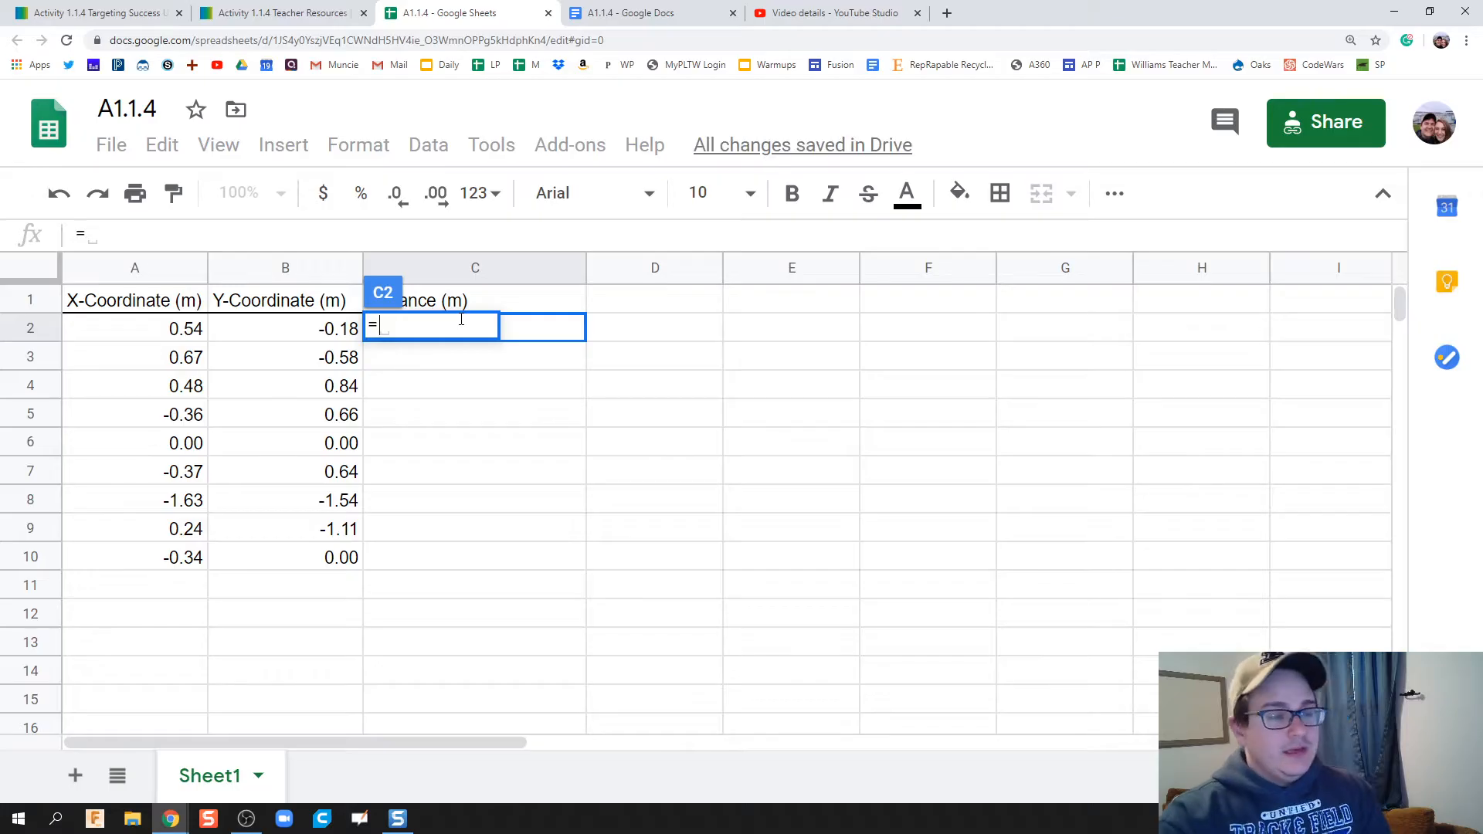
{"action": "type", "text": "sqr"}
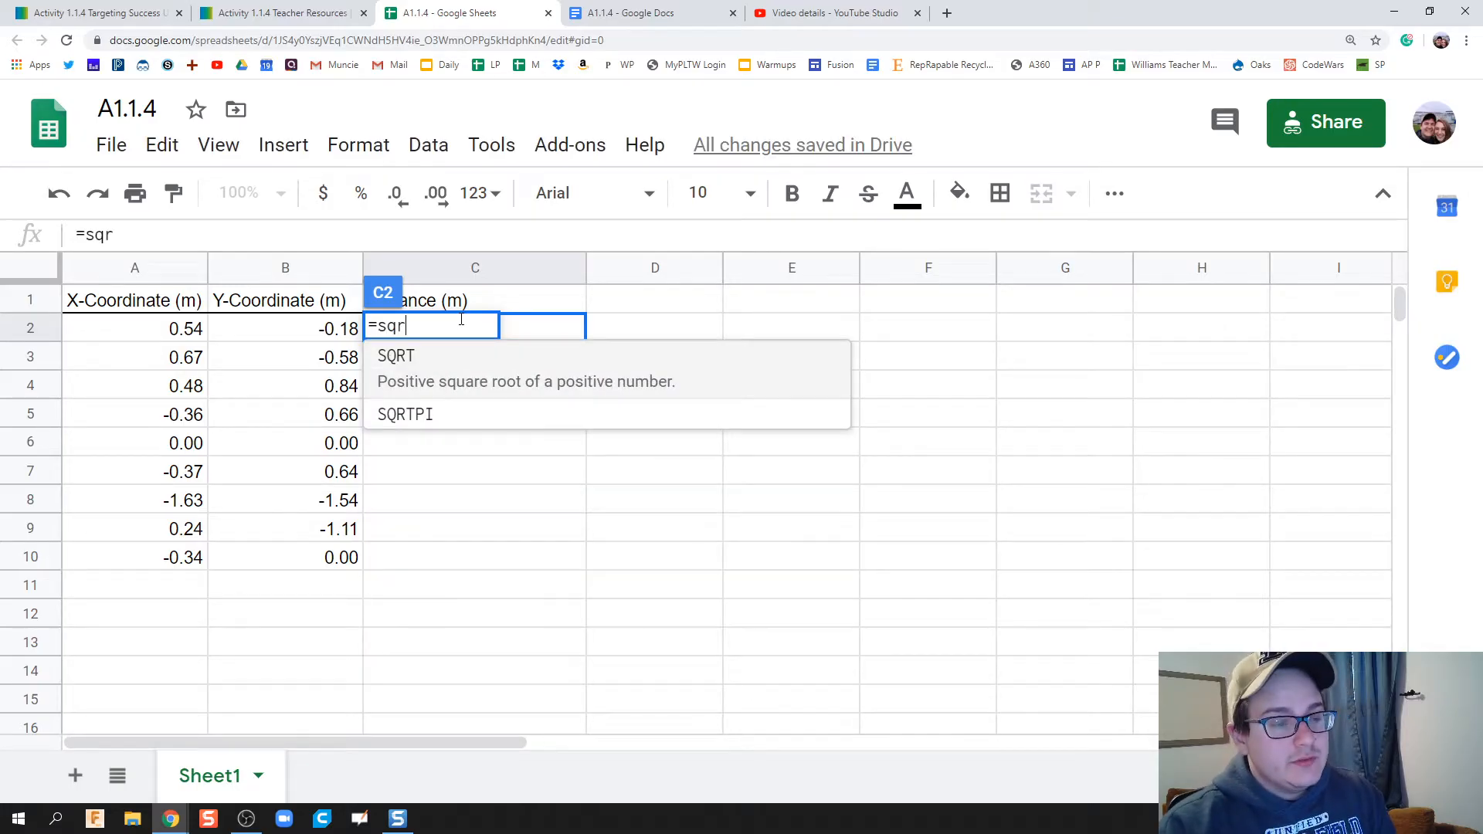
{"action": "type", "text": "t"}
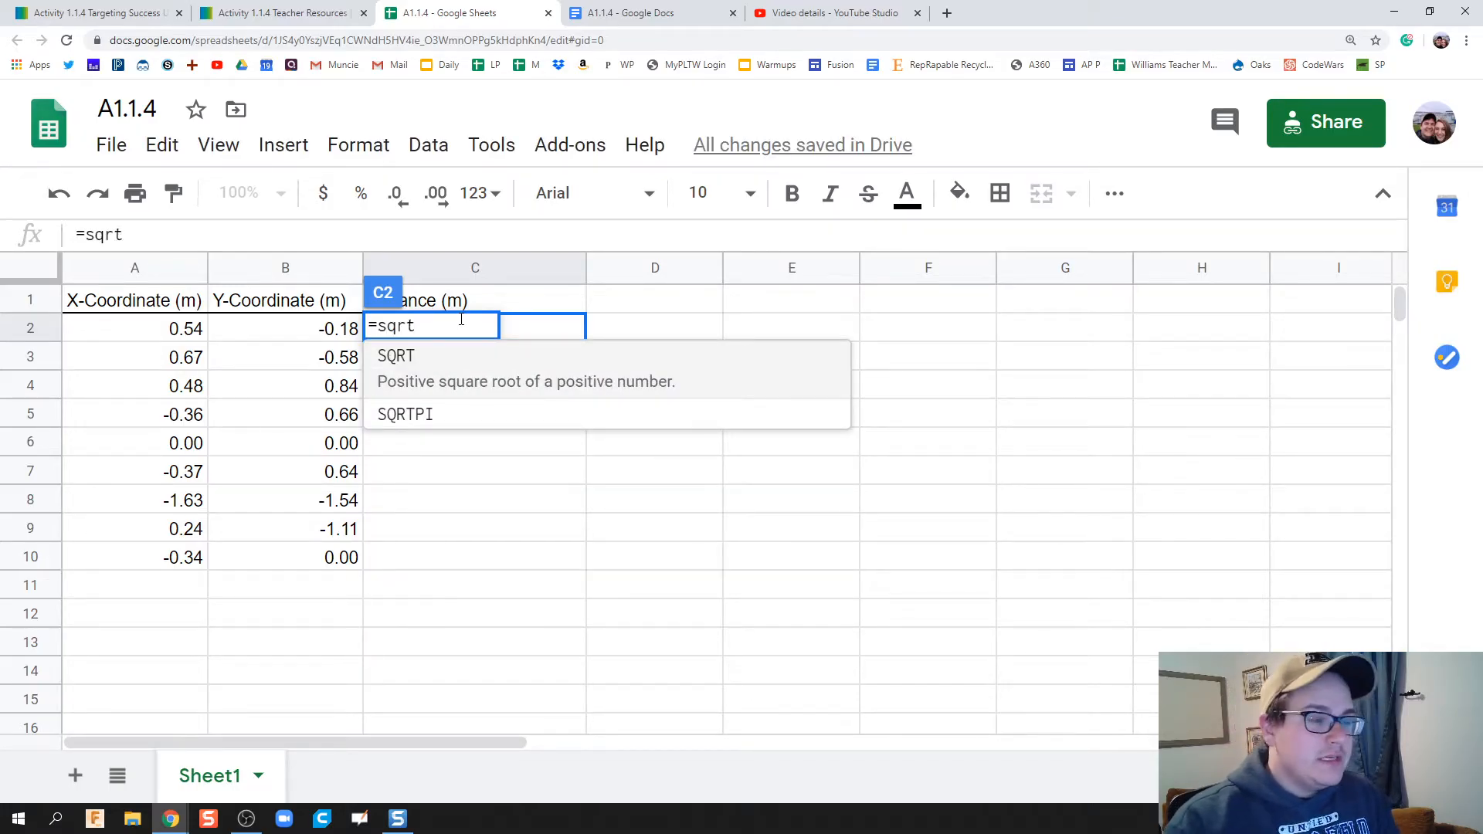
{"action": "type", "text": "("}
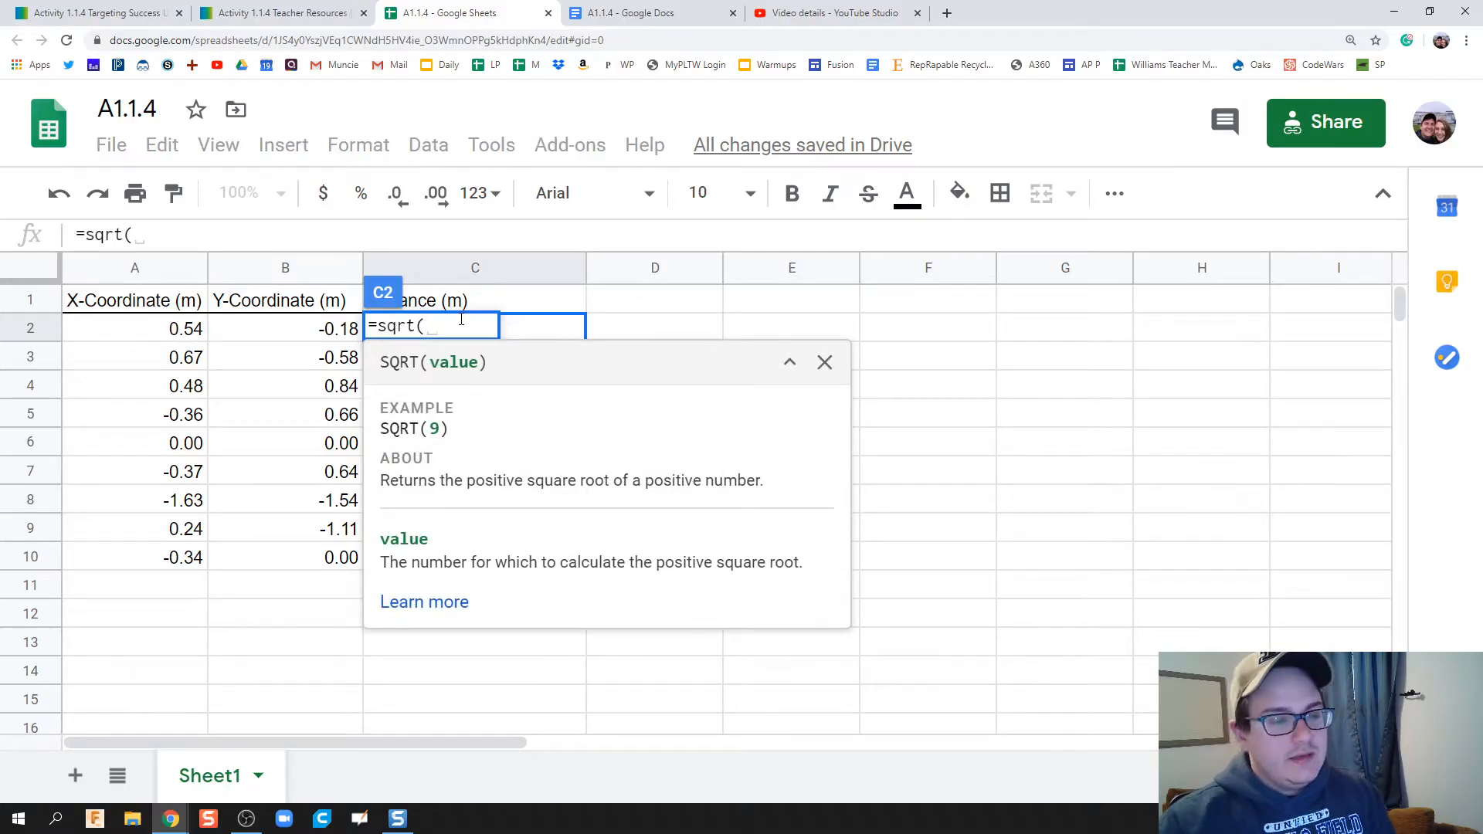
Add A2^2+B2^2 inside the unfinished C2 square-root formula.
{"action": "left_click", "coordinate": [135, 328]}
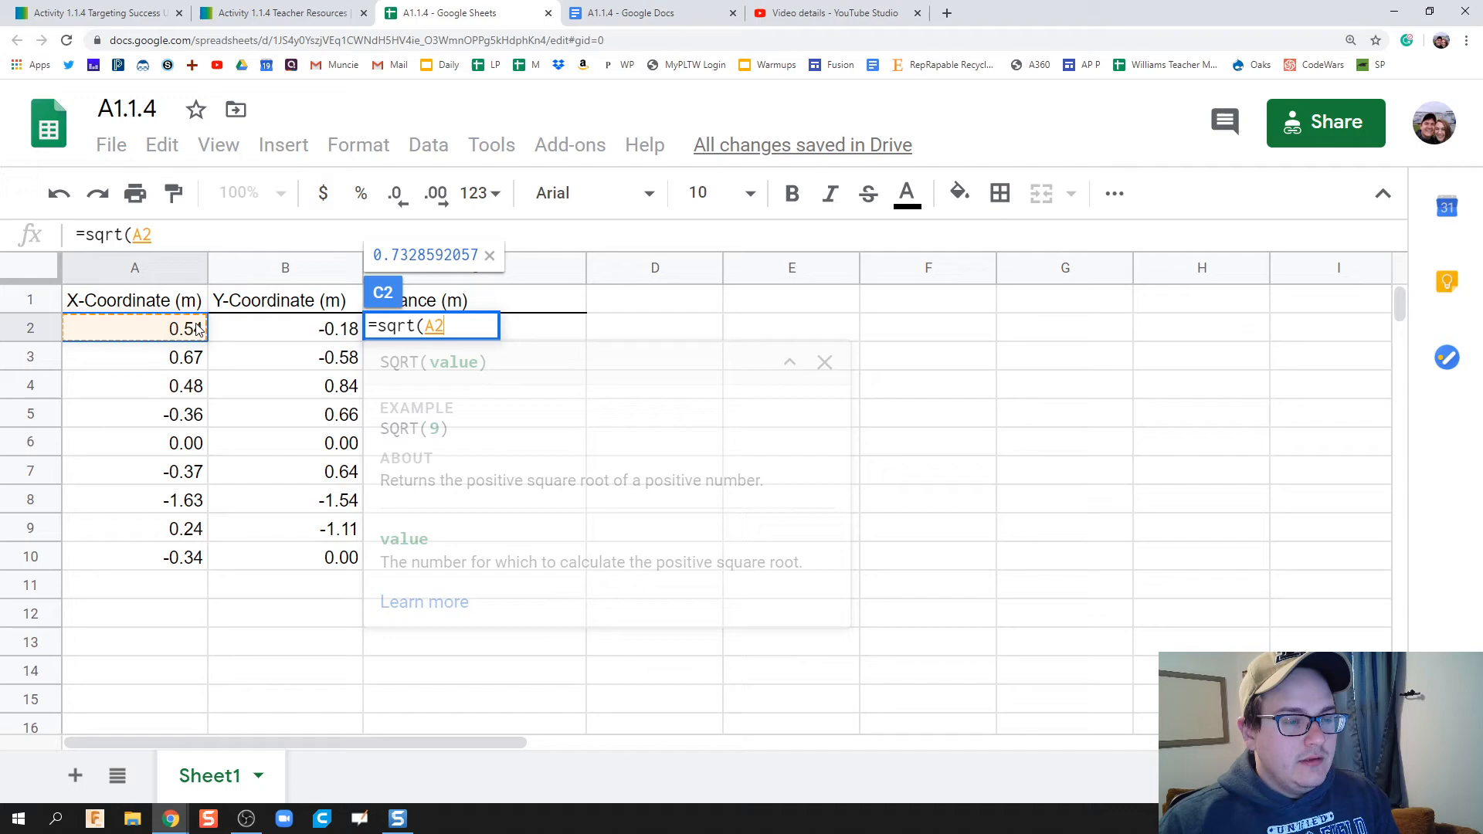
{"action": "type", "text": "^2"}
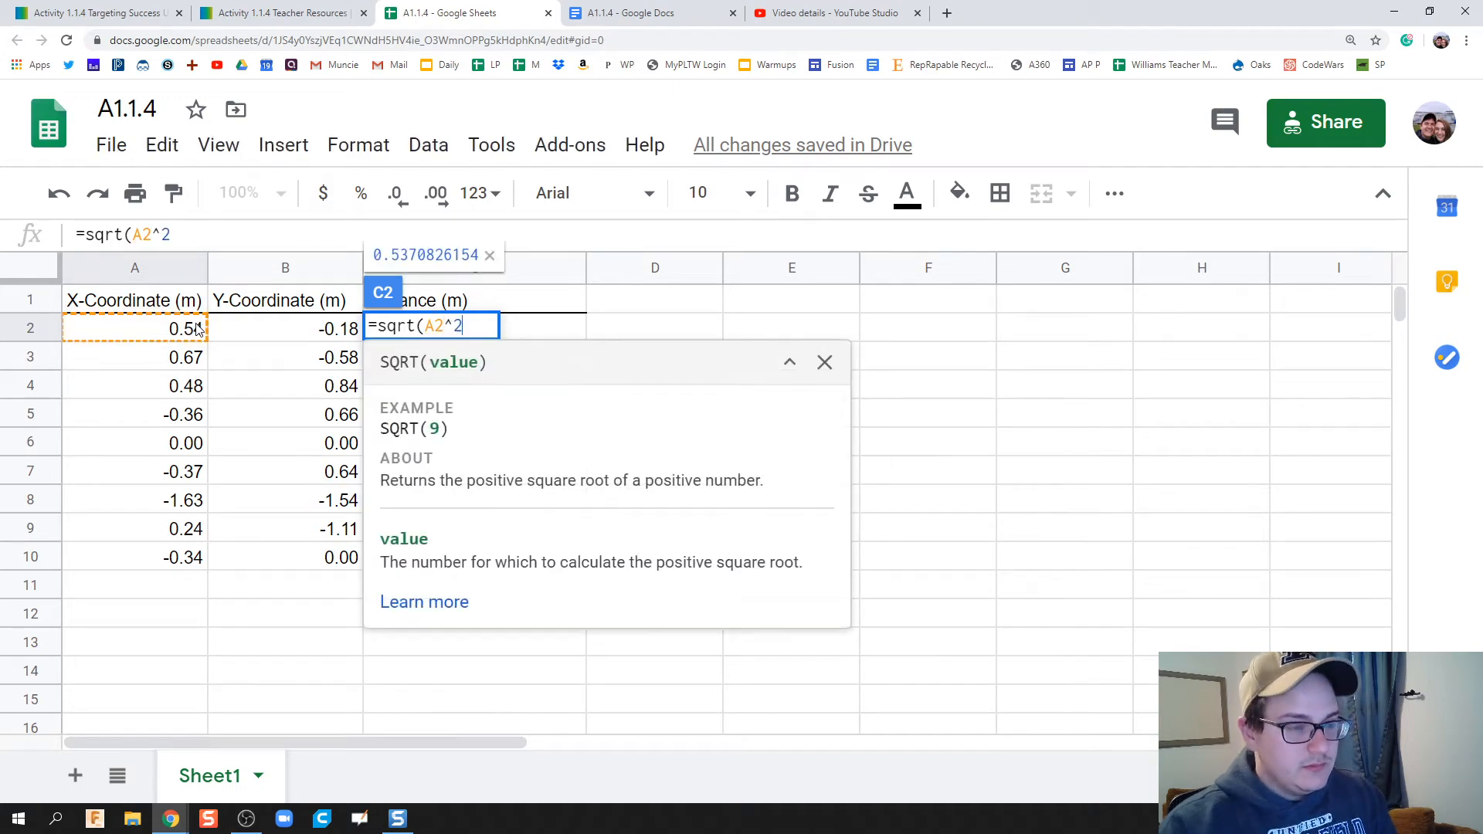
{"action": "type", "text": "-"}
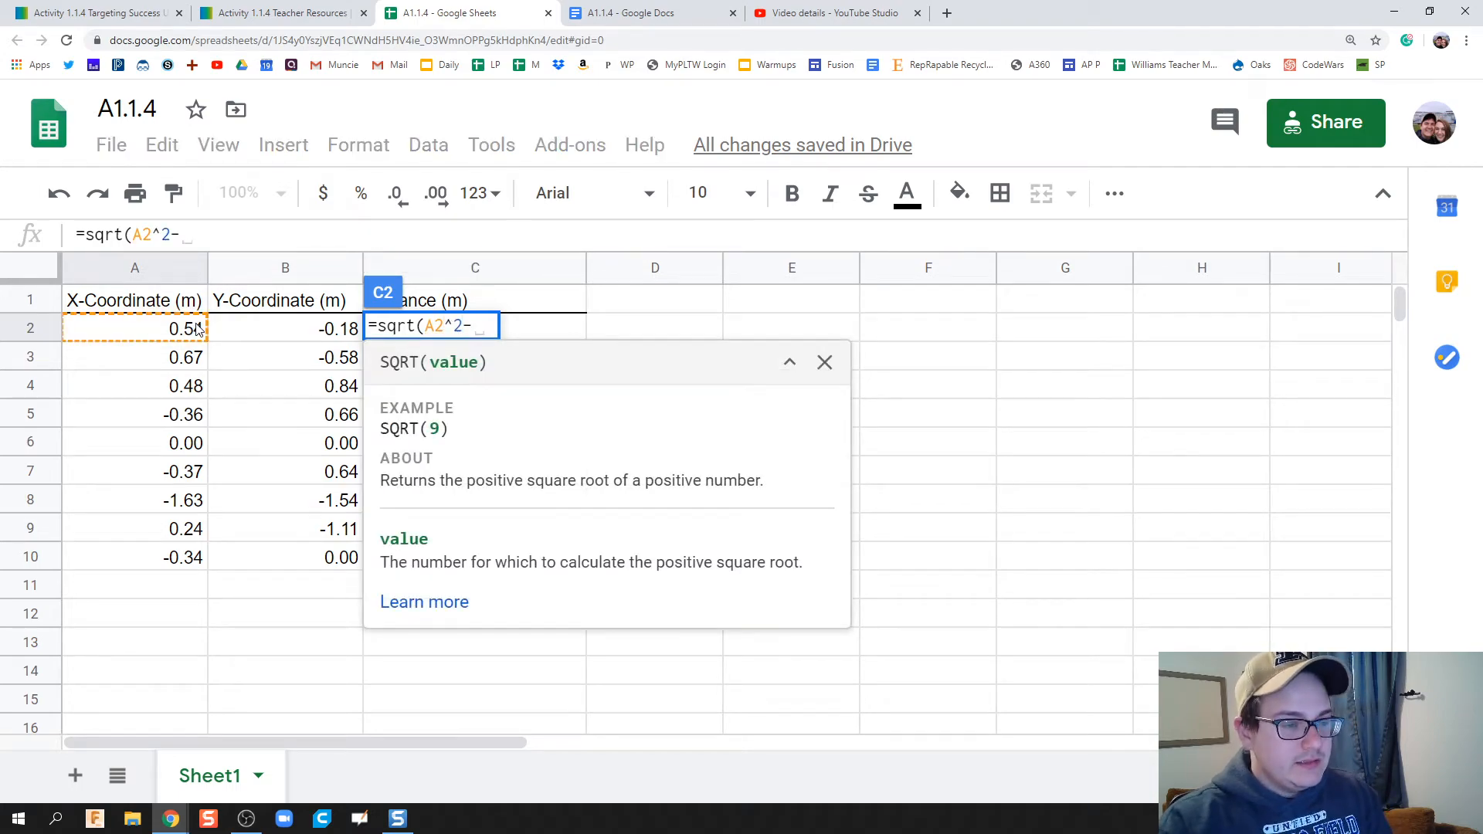
{"action": "key", "text": "Backspace"}
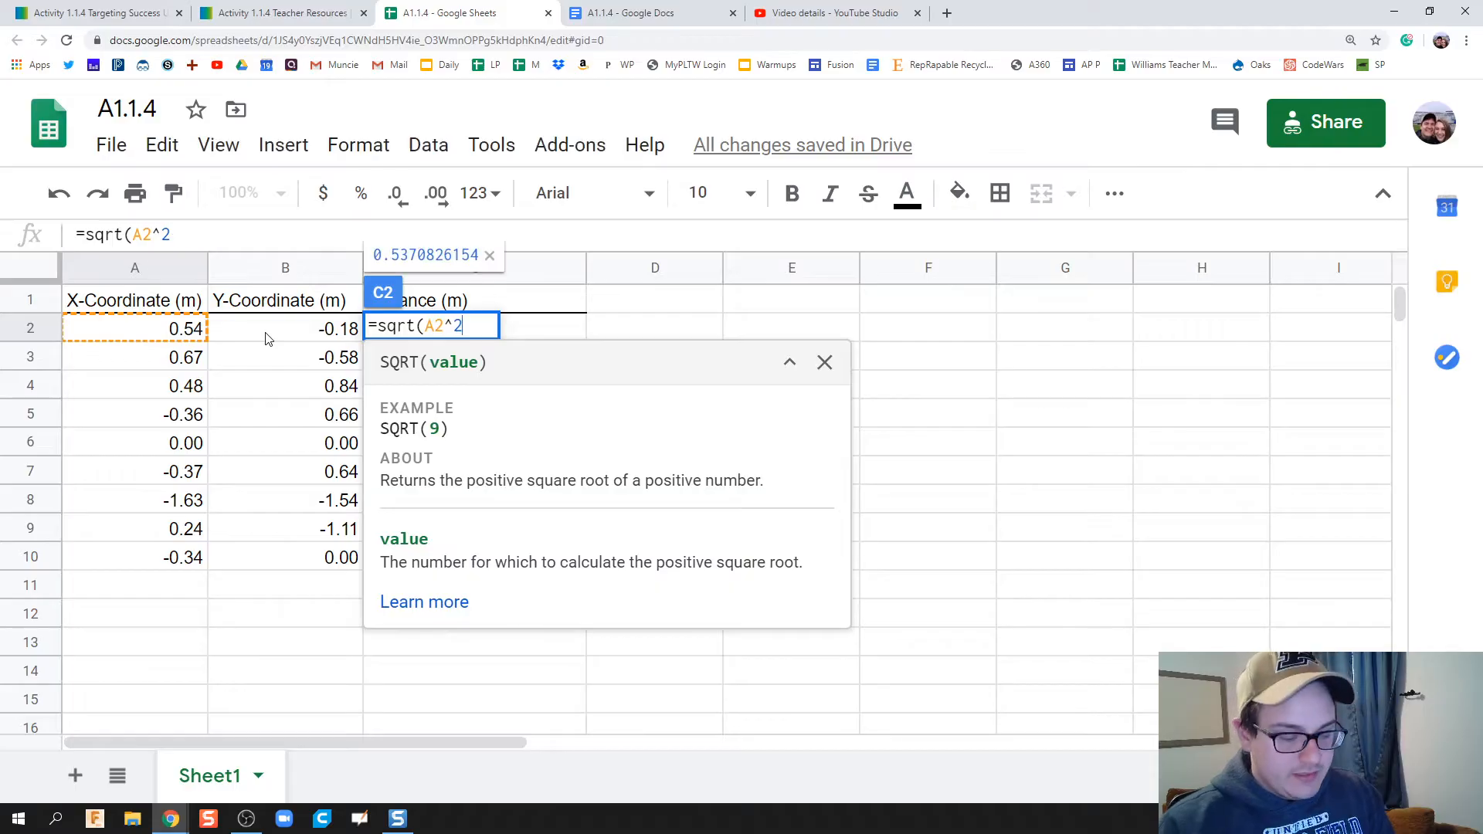
{"action": "left_click", "coordinate": [285, 328]}
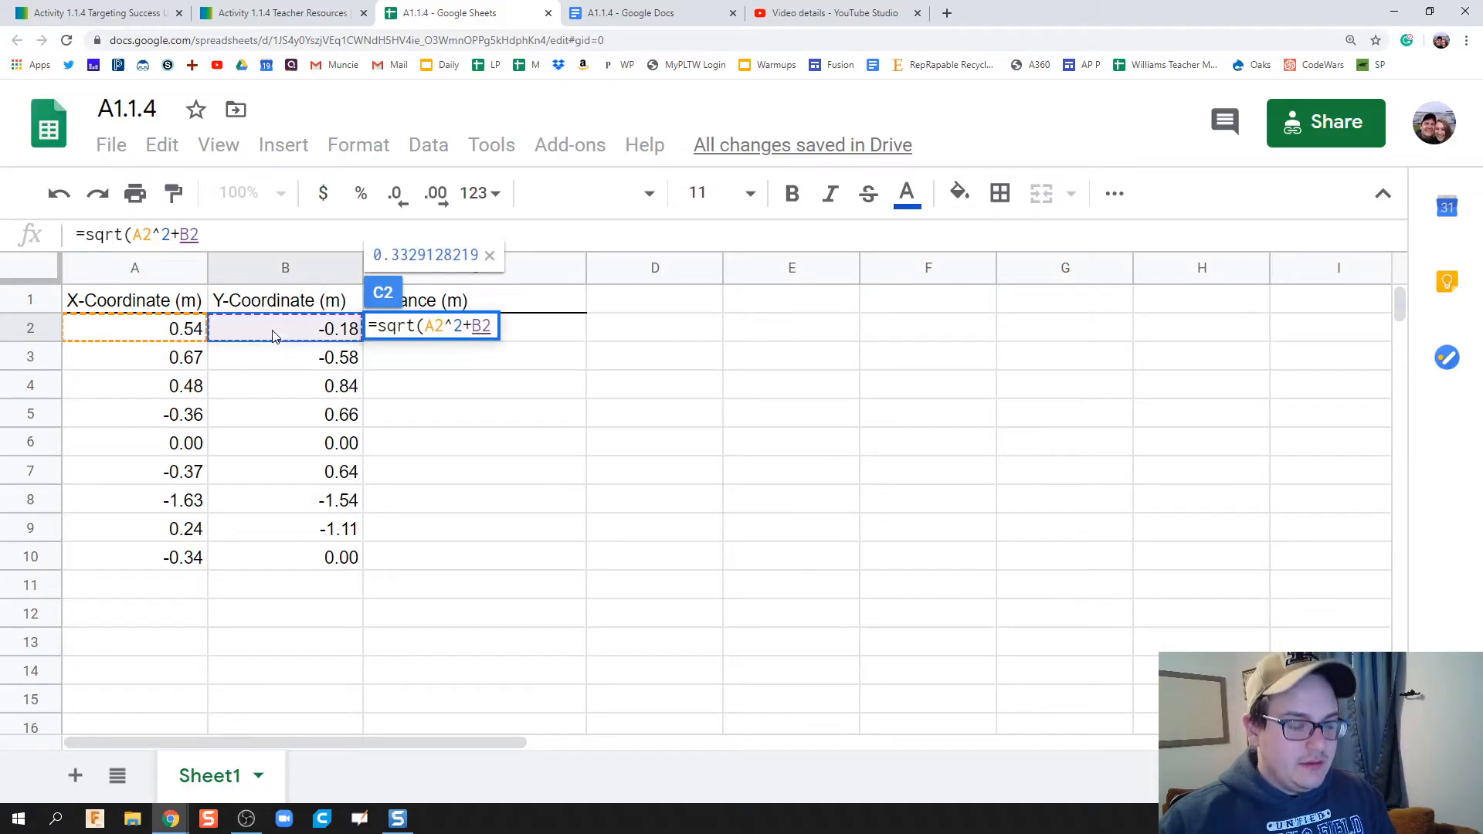
{"action": "type", "text": "^2"}
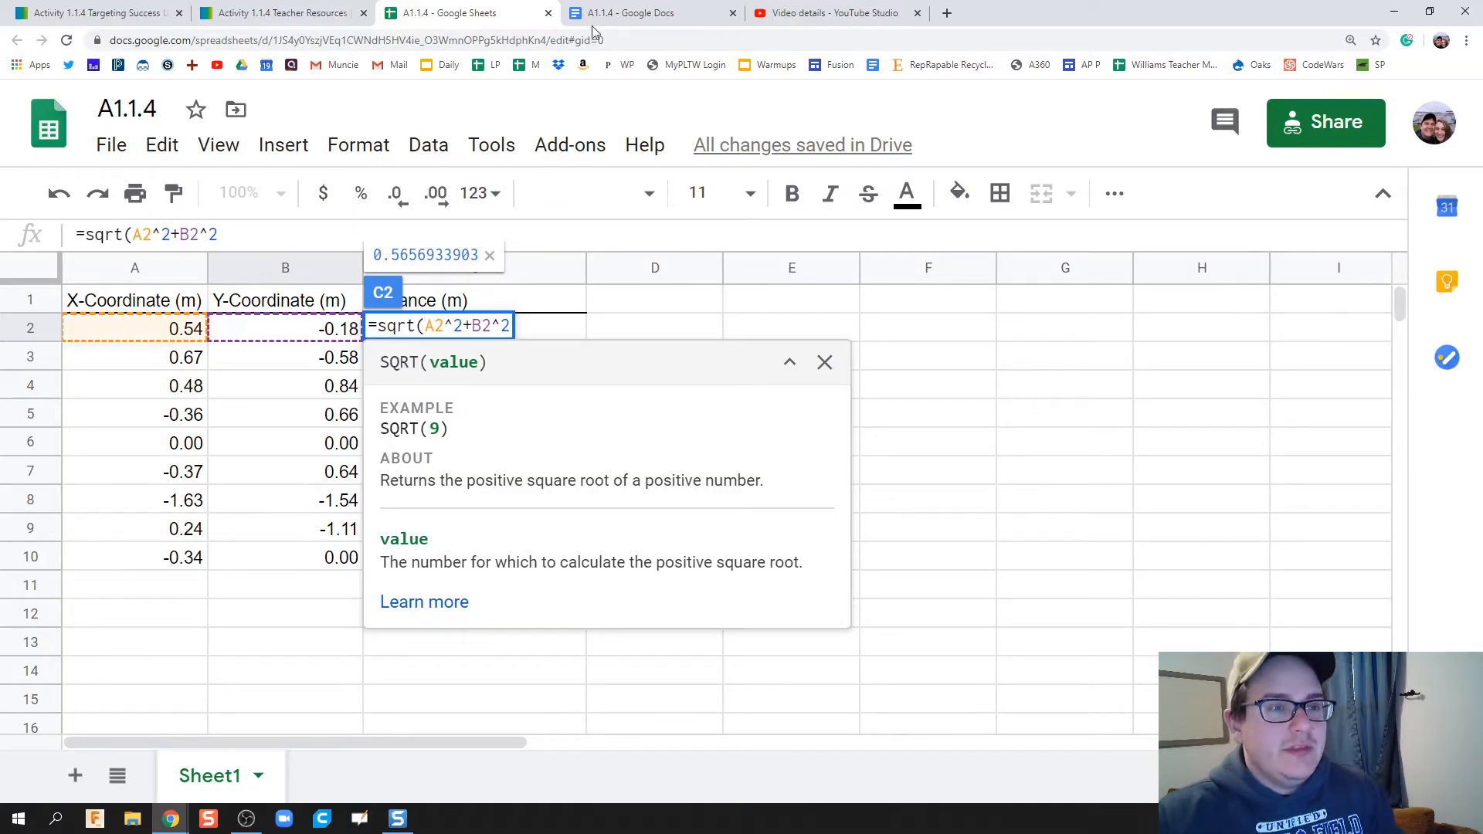
Review the distance formula in the Google Docs assignment, then return to the spreadsheet.
{"action": "left_click", "coordinate": [650, 13]}
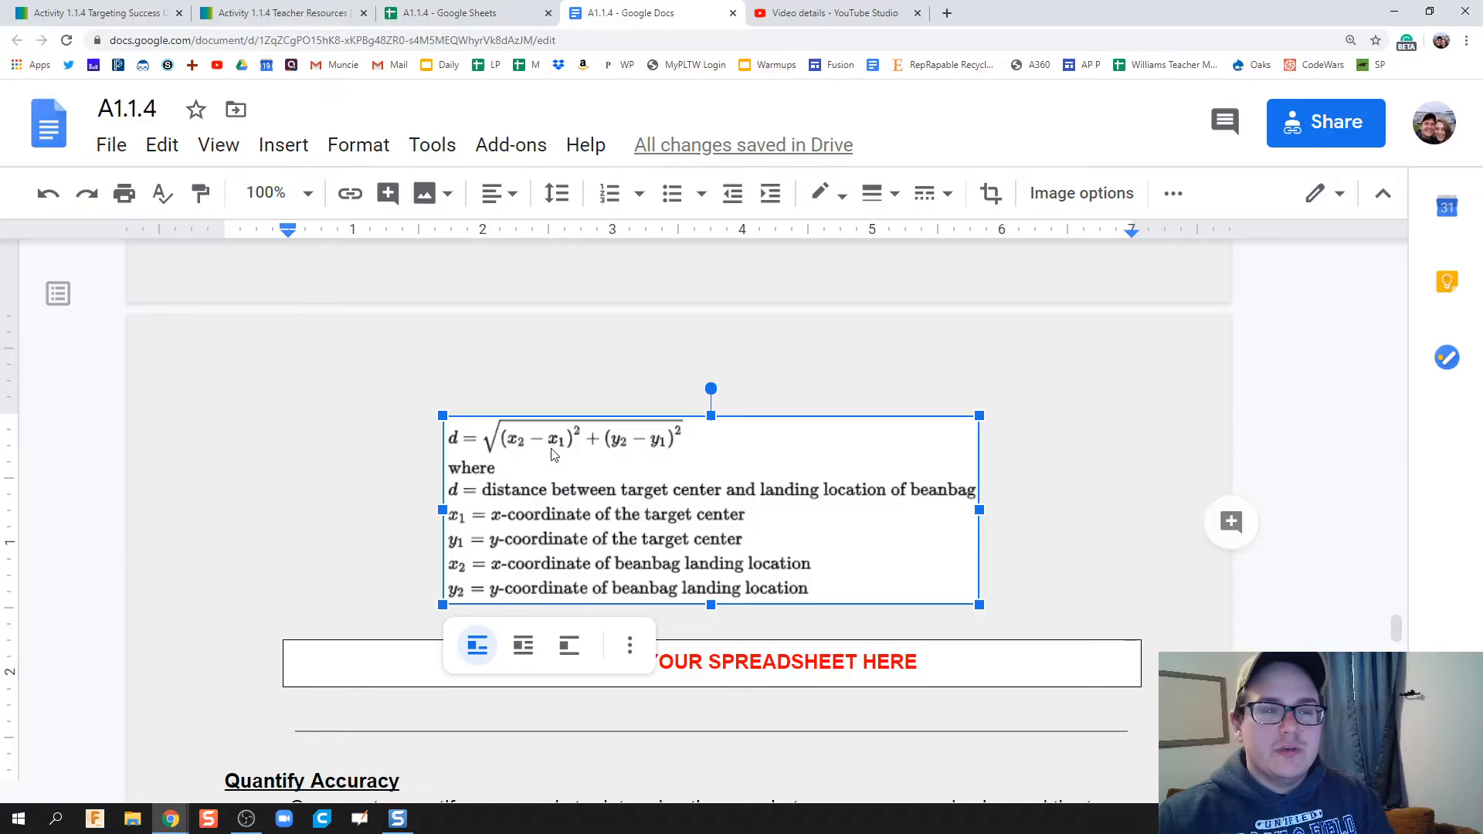
{"action": "left_click", "coordinate": [464, 13]}
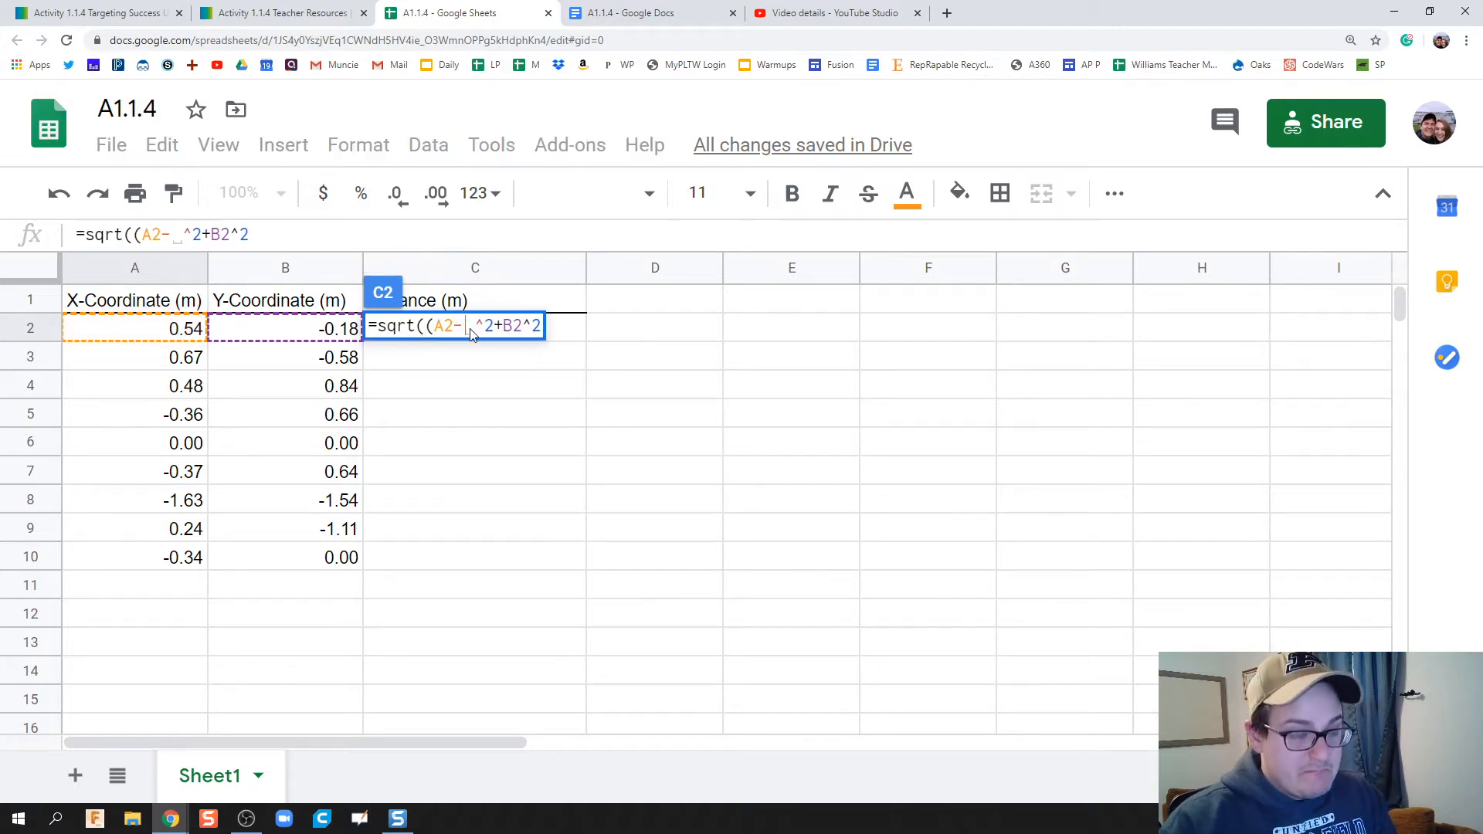
Complete and enter =sqrt((A2-0)^2+(B2-0)^2) in C2, dismissing the parenthesis warning.
{"action": "type", "text": "0)"}
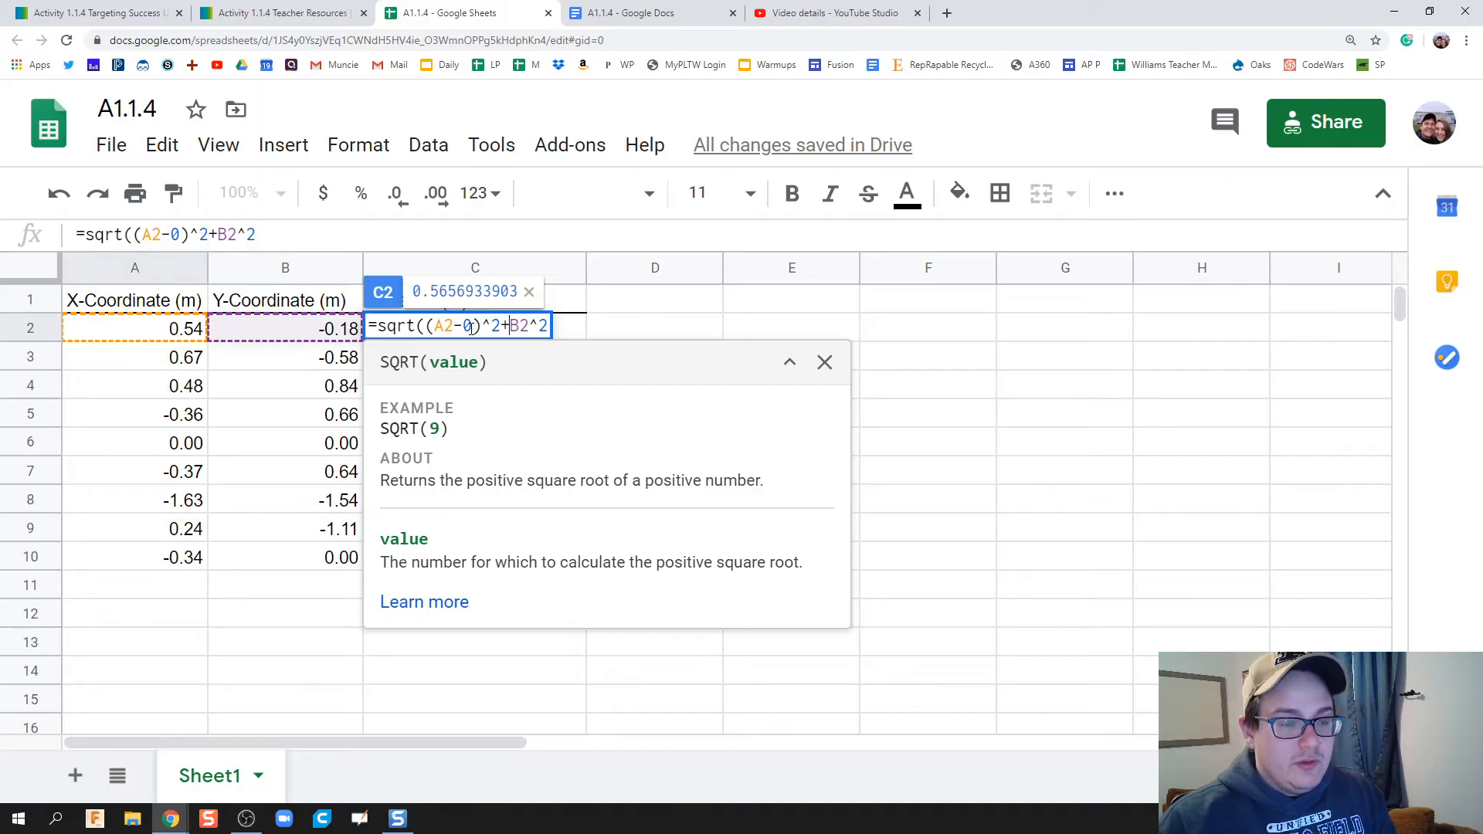
{"action": "type", "text": "("}
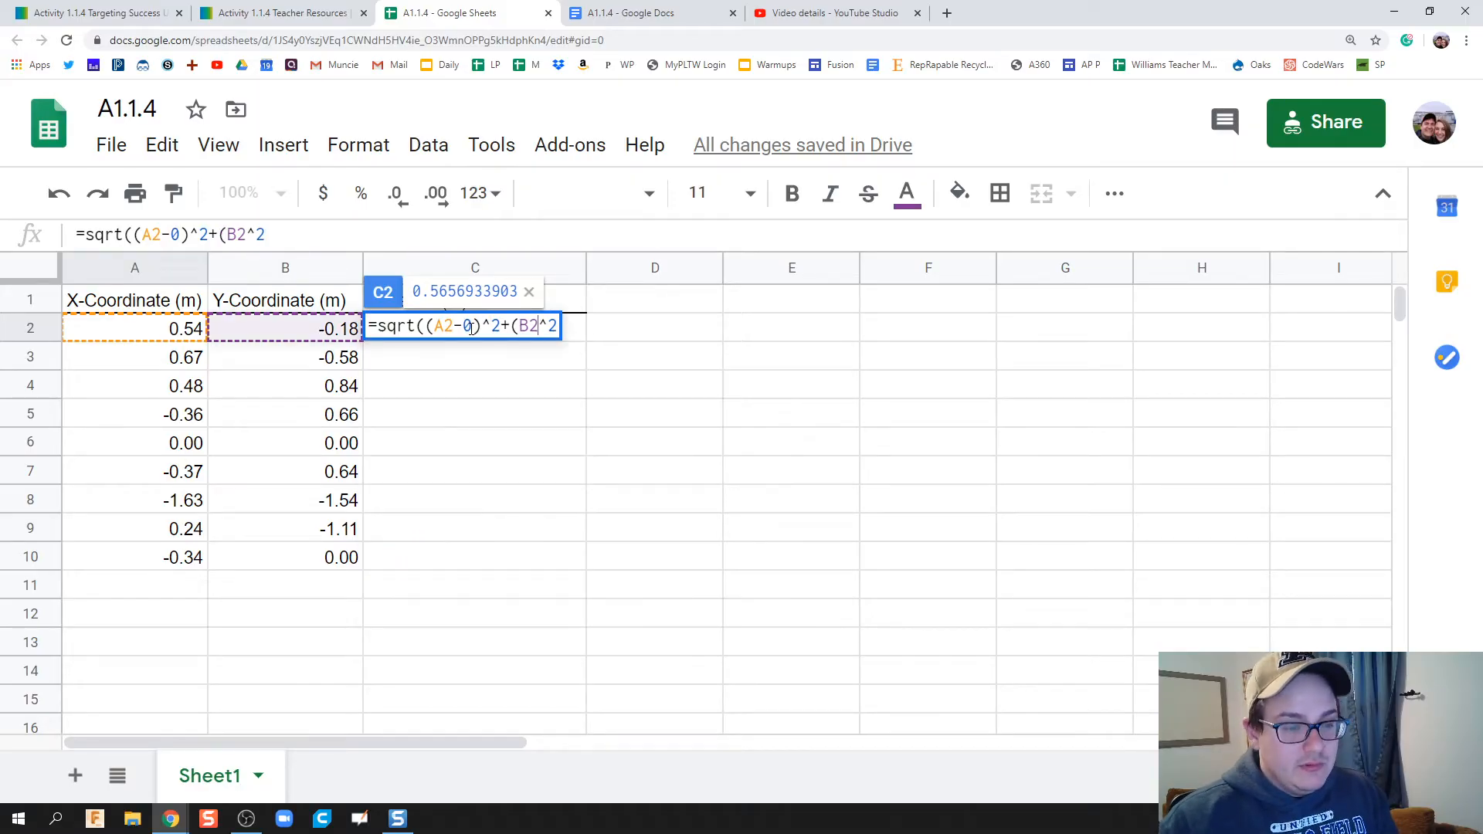
{"action": "type", "text": "-0"}
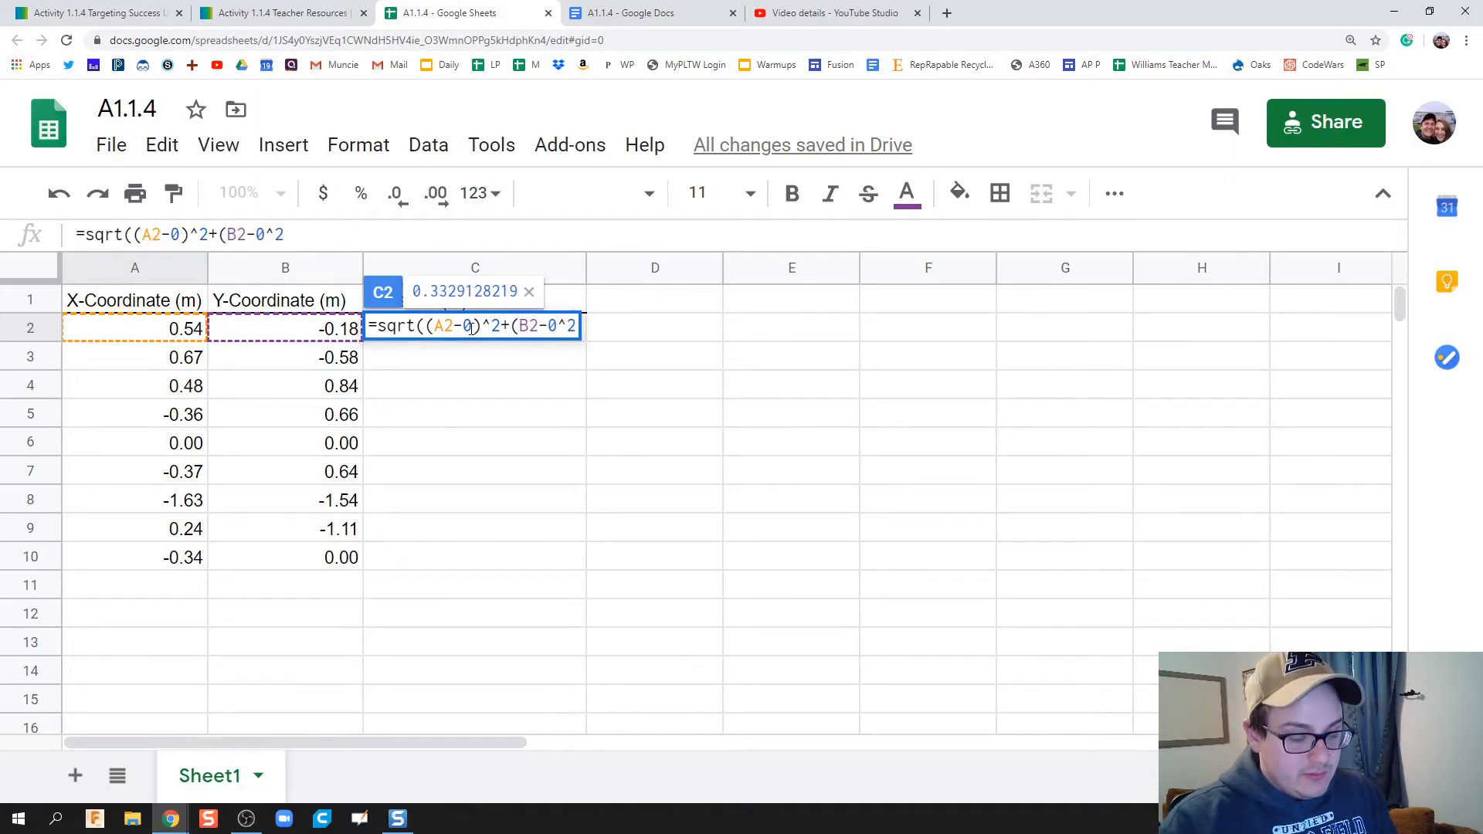
{"action": "type", "text": ")^2))"}
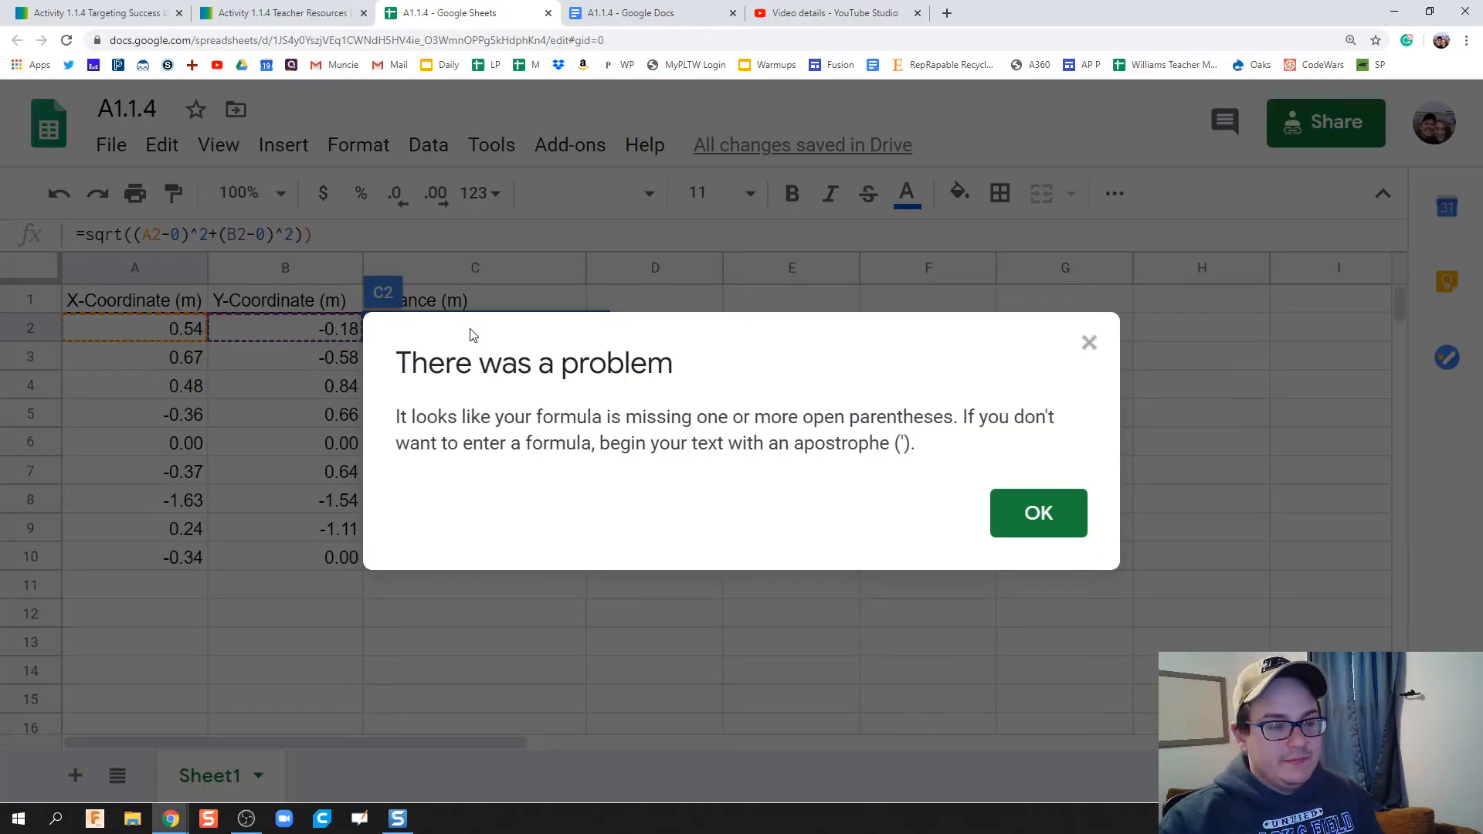
{"action": "left_click", "coordinate": [1037, 513]}
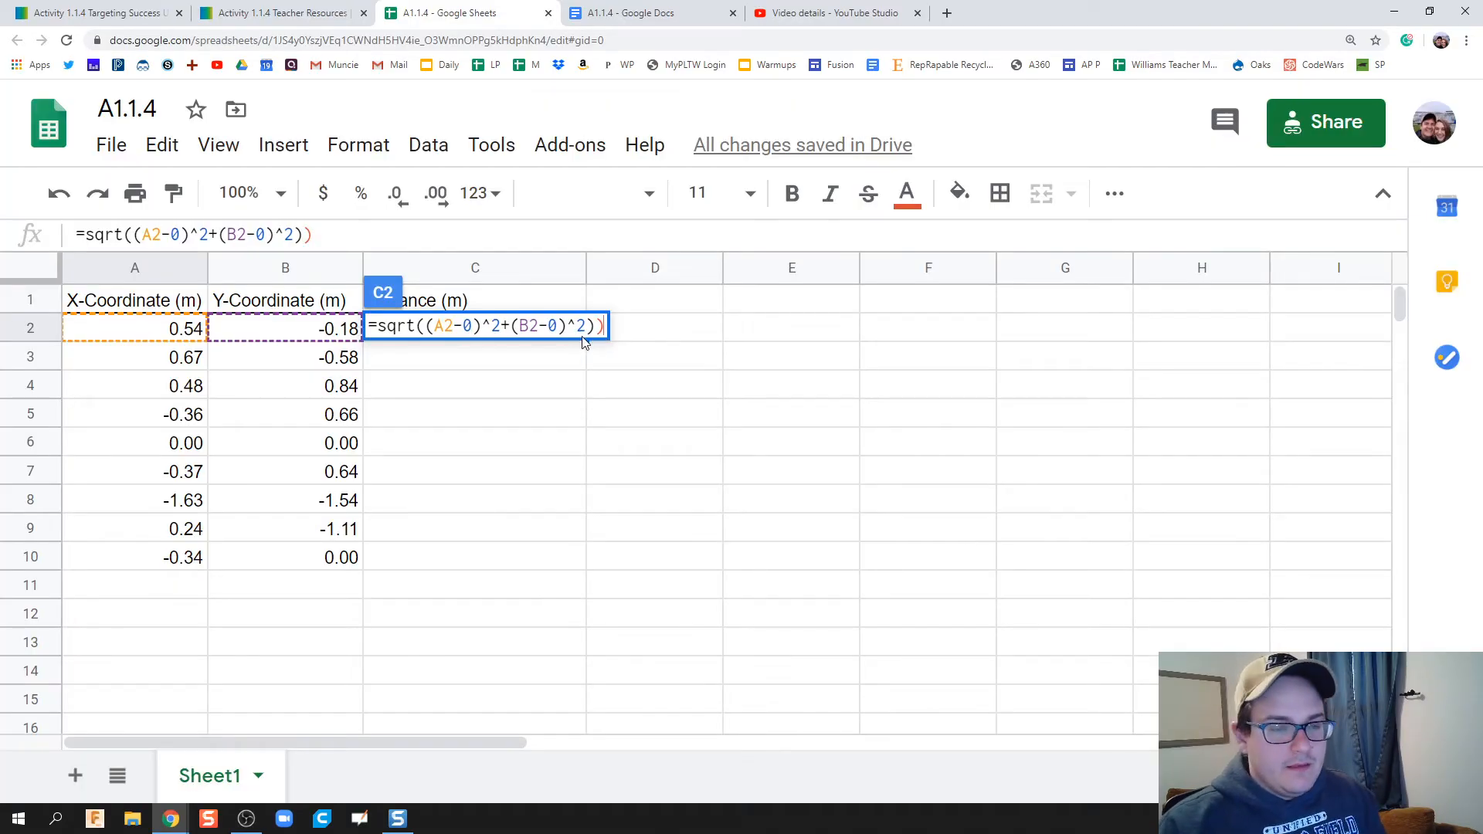
{"action": "key", "text": "enter"}
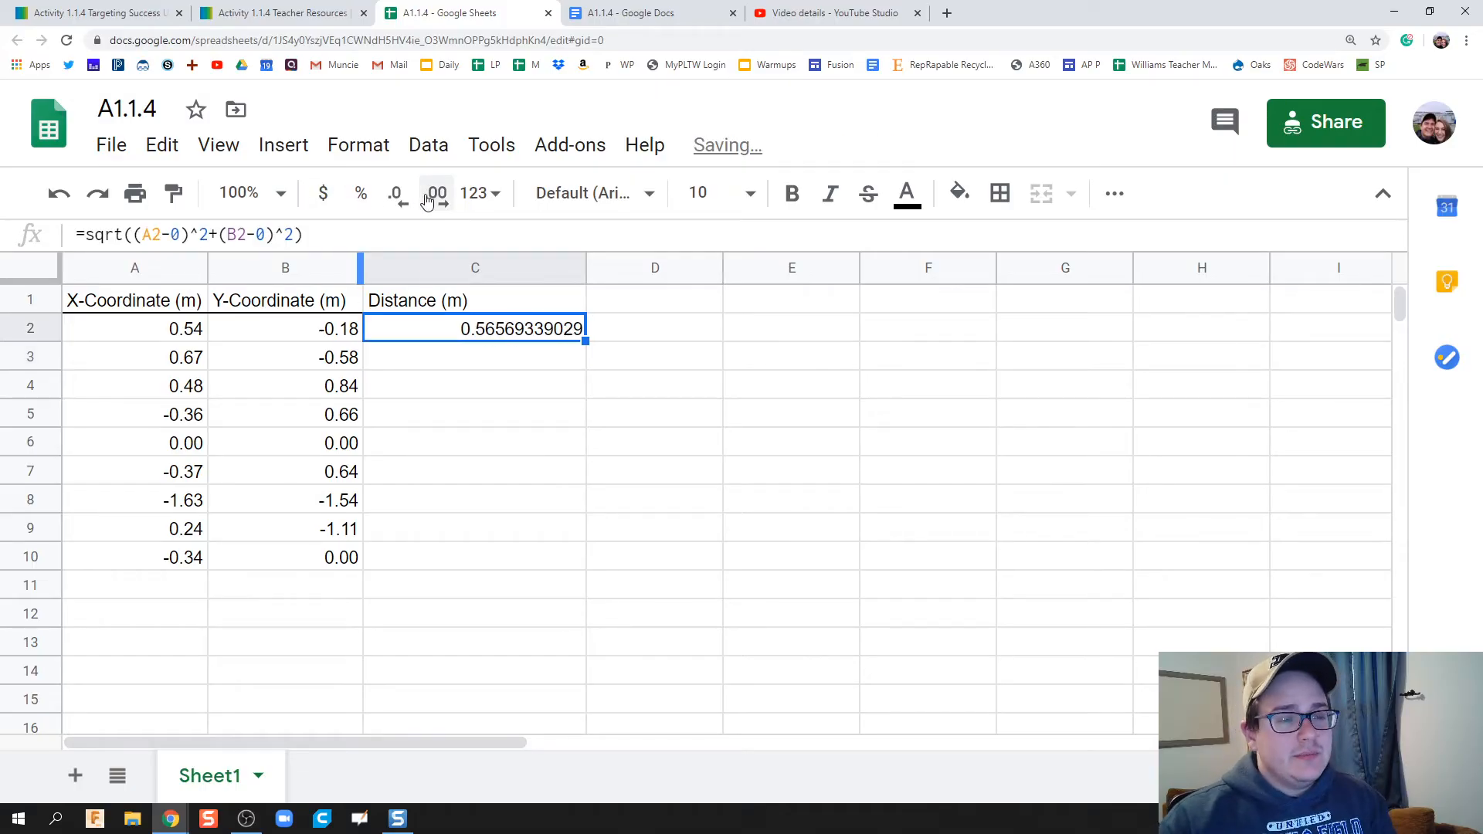
Decrease C2's decimal places four times so the distance shows 0.57.
{"action": "left_click", "coordinate": [396, 194]}
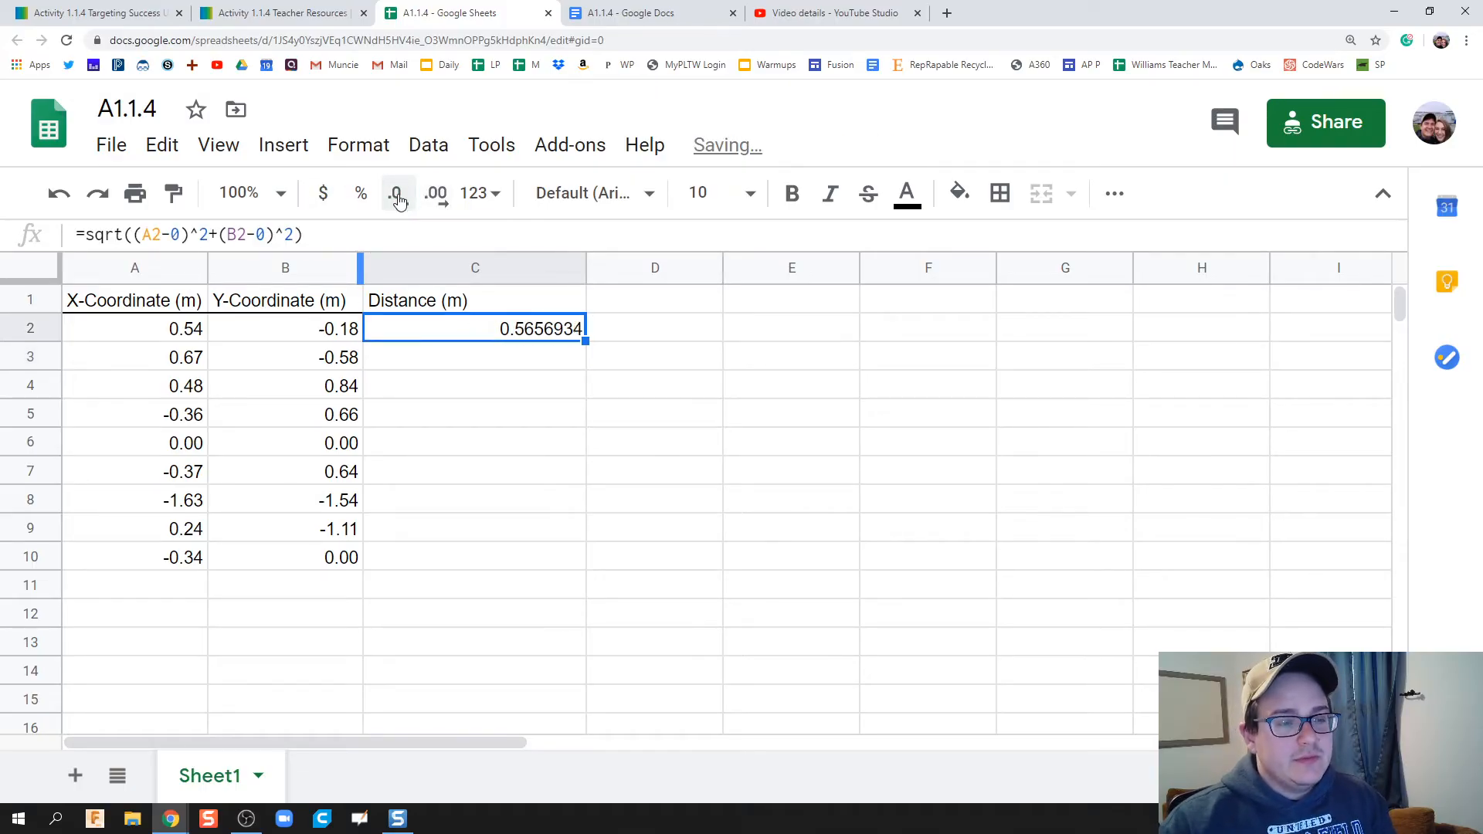
{"action": "left_click", "coordinate": [396, 193]}
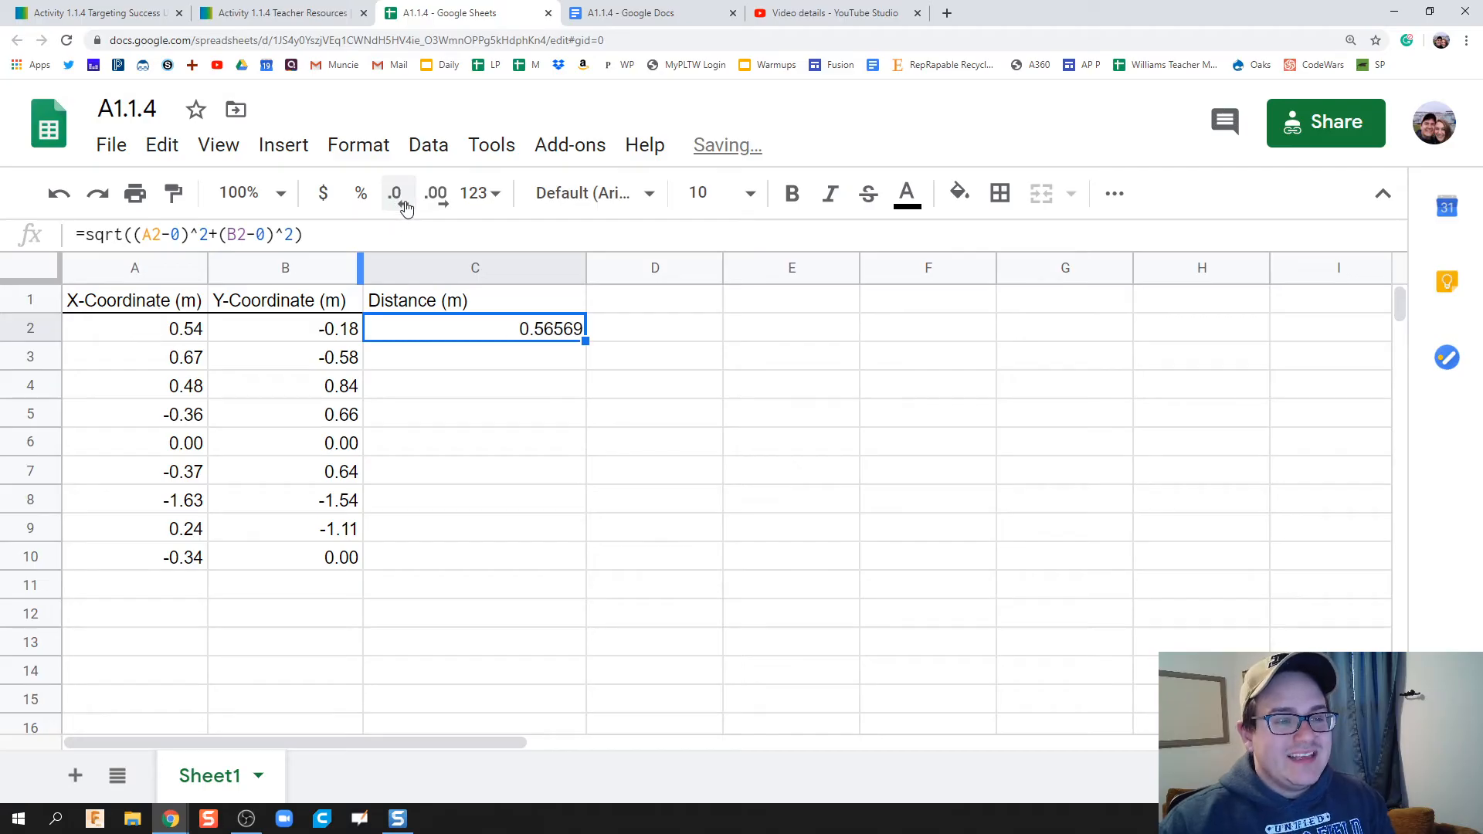
{"action": "left_click", "coordinate": [395, 193]}
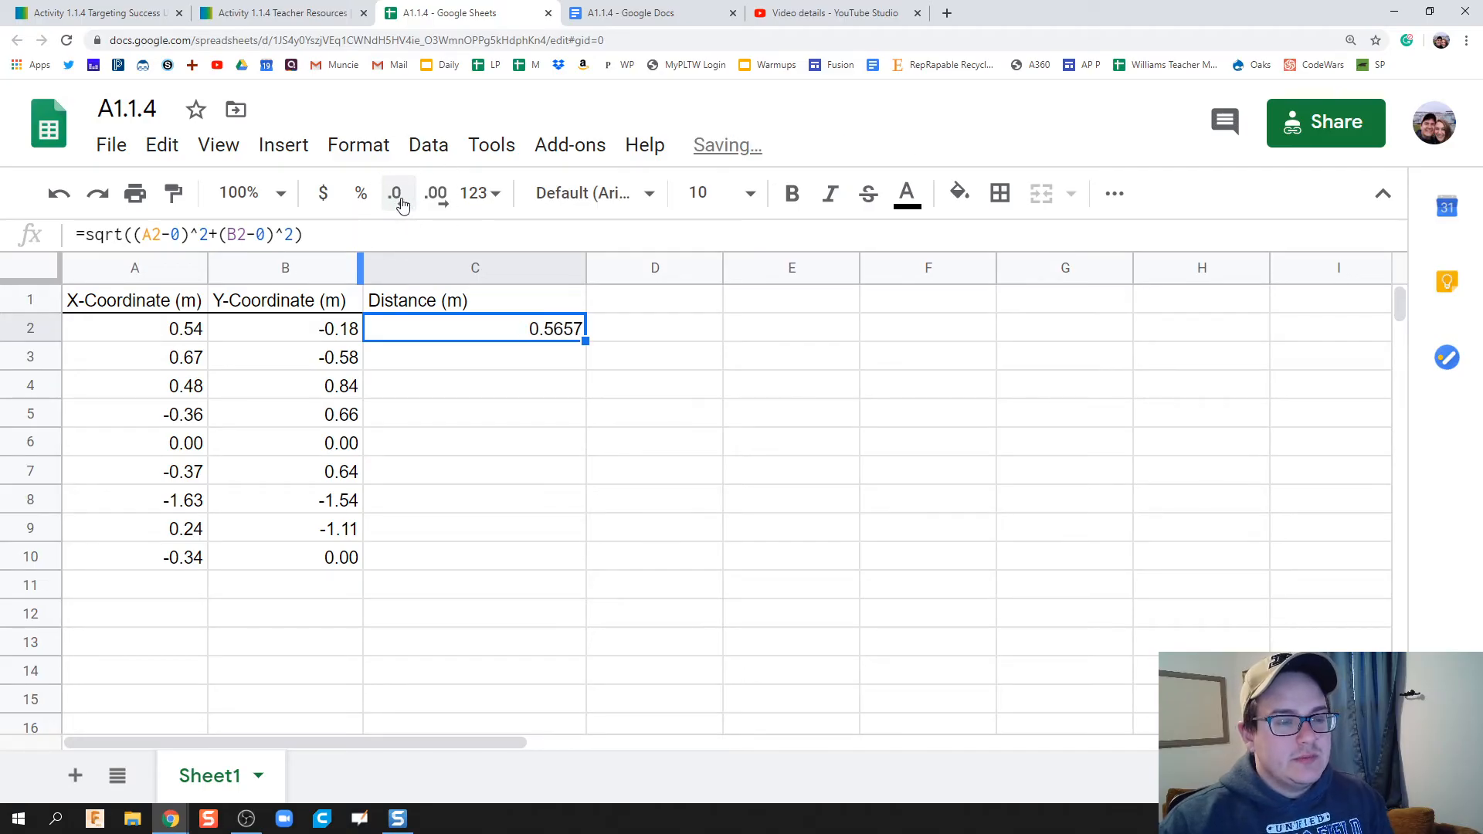
{"action": "left_click", "coordinate": [395, 193]}
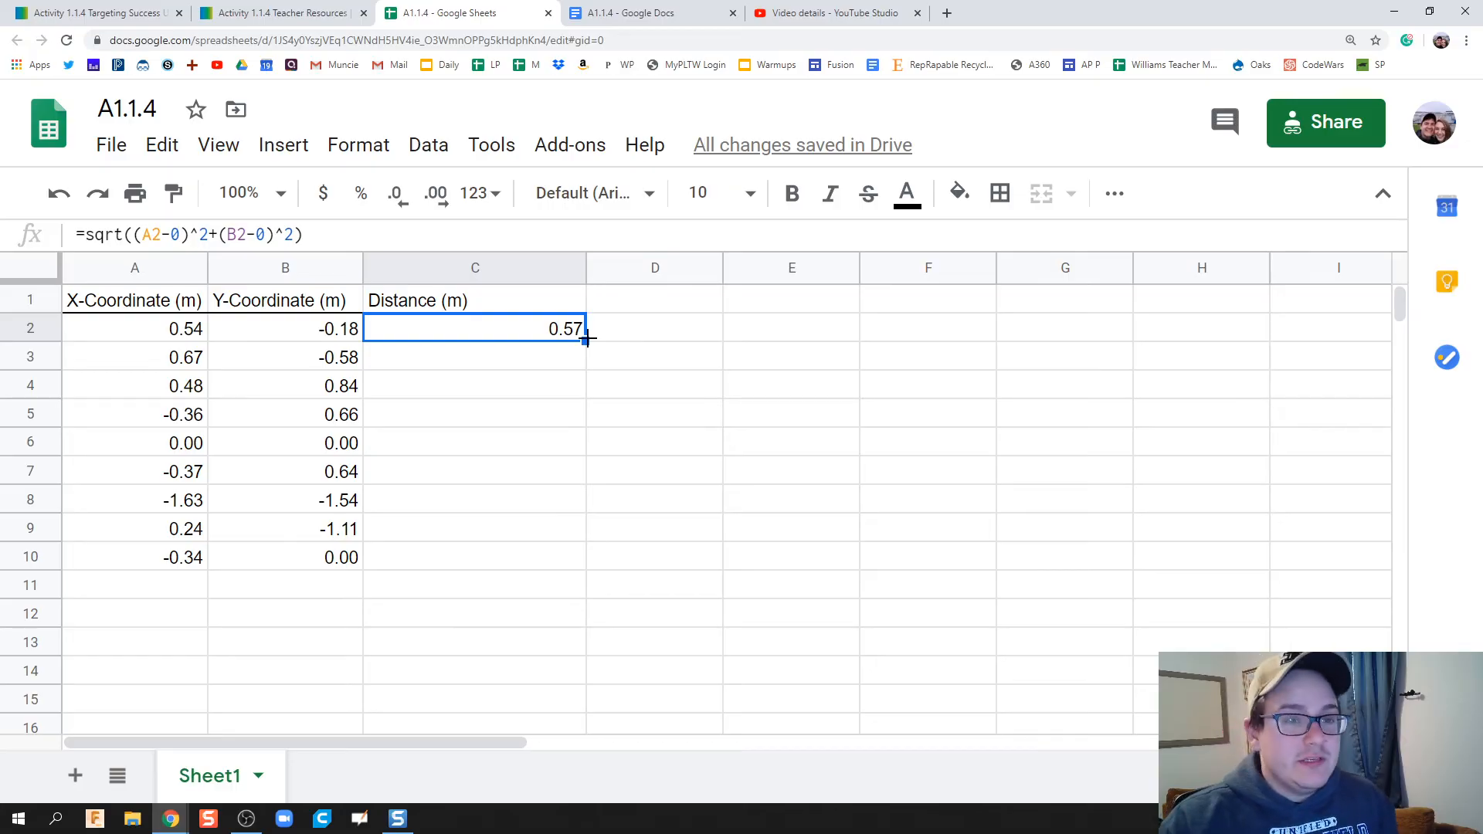
Fill the distance formula down to C10, select A1:C10, and return to the assignment.
{"action": "left_click_drag", "start_coordinate": [584, 341], "coordinate": [581, 560]}
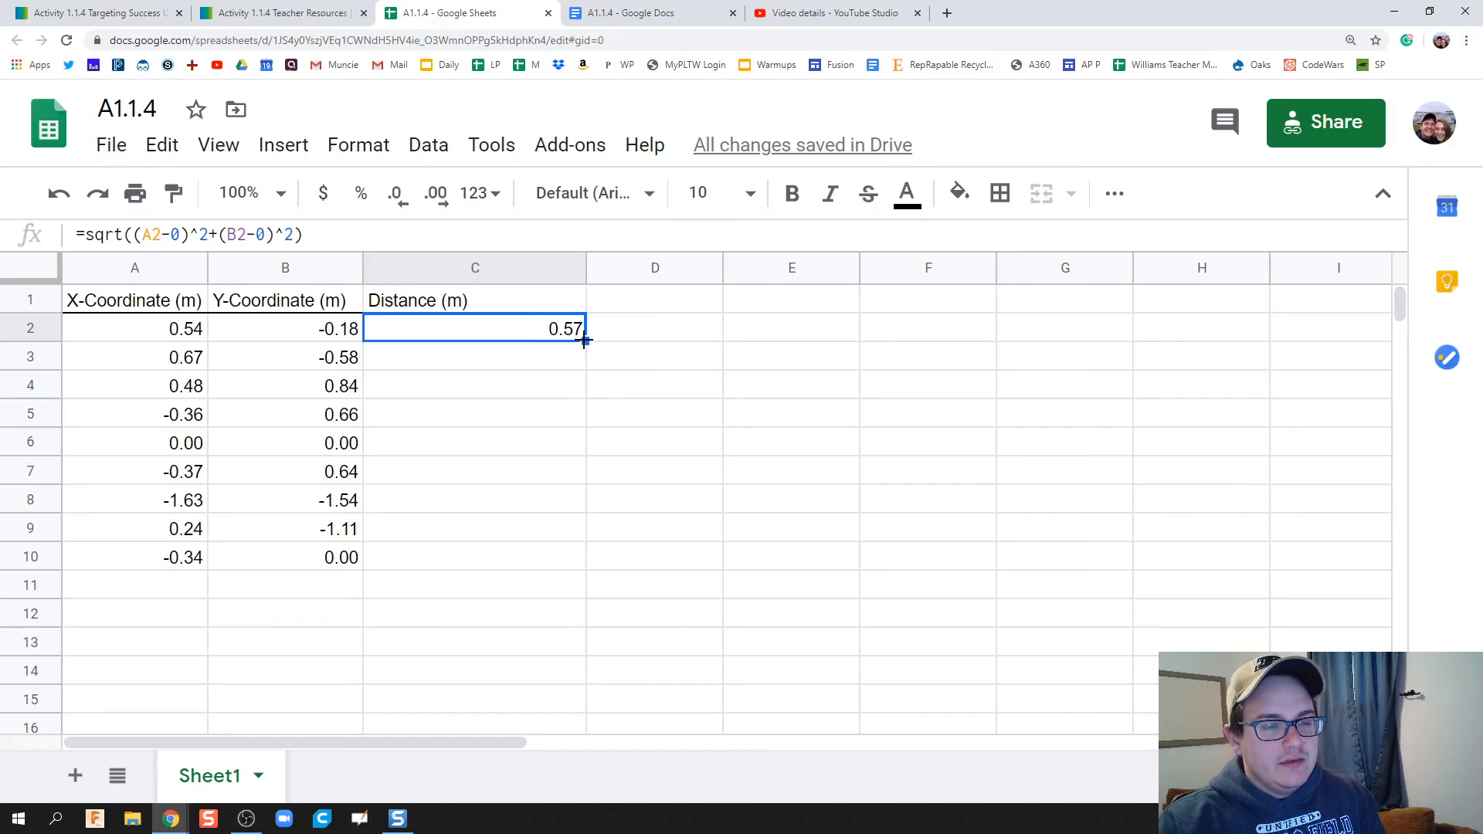
{"action": "left_click_drag", "start_coordinate": [585, 340], "coordinate": [584, 569]}
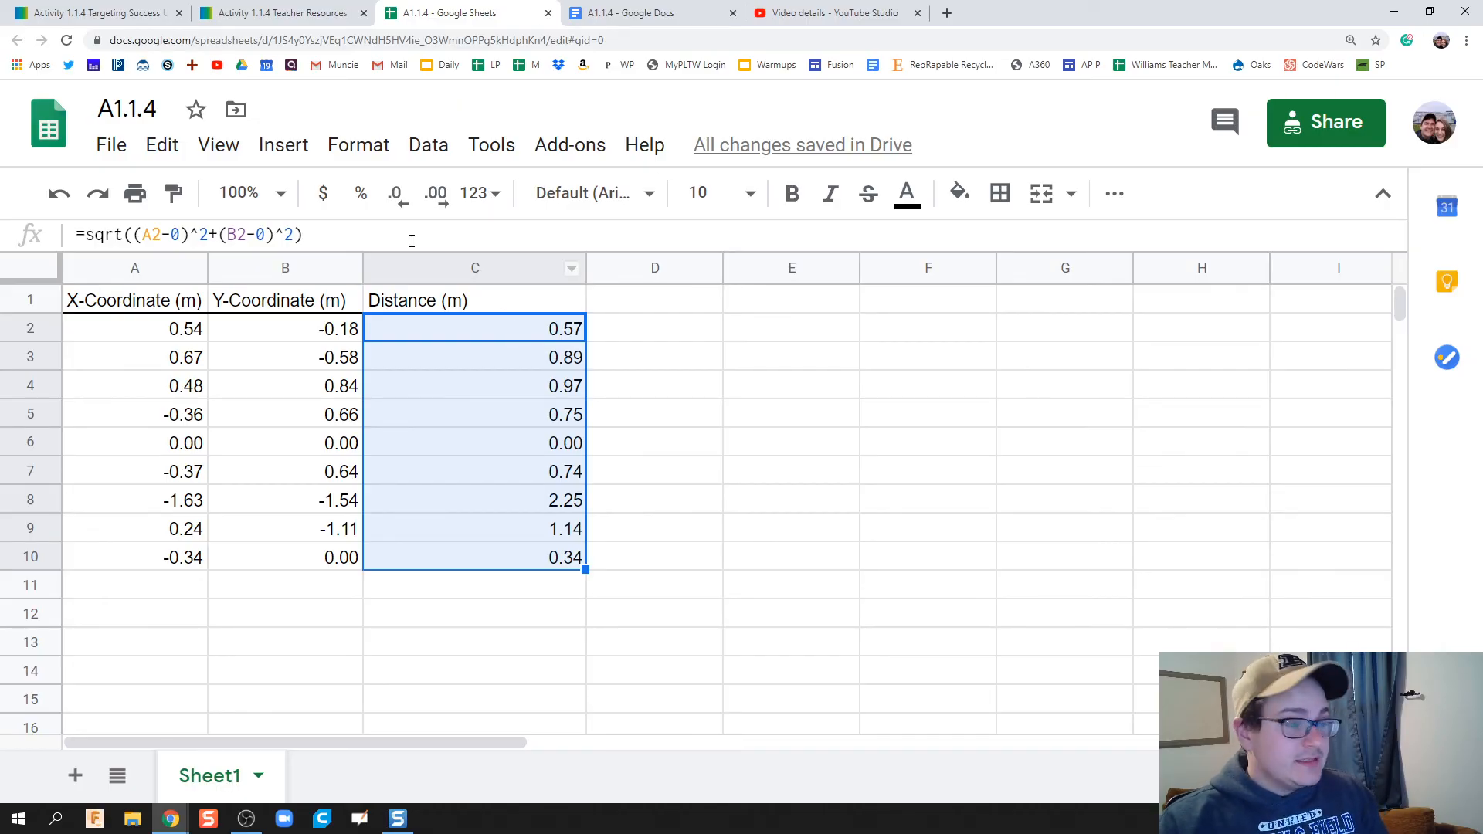
{"action": "left_click", "coordinate": [134, 300]}
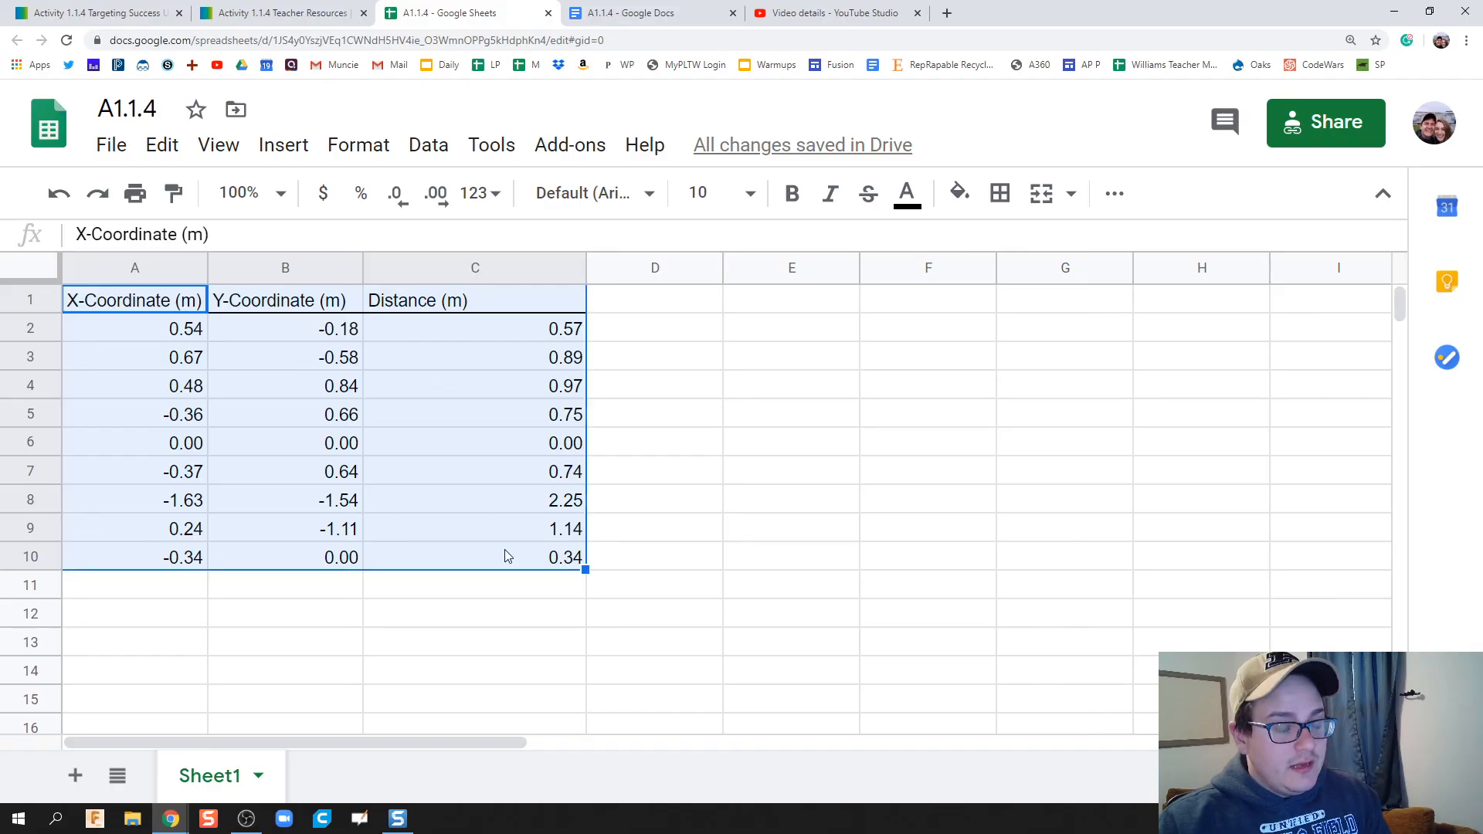
{"action": "left_click", "coordinate": [650, 12]}
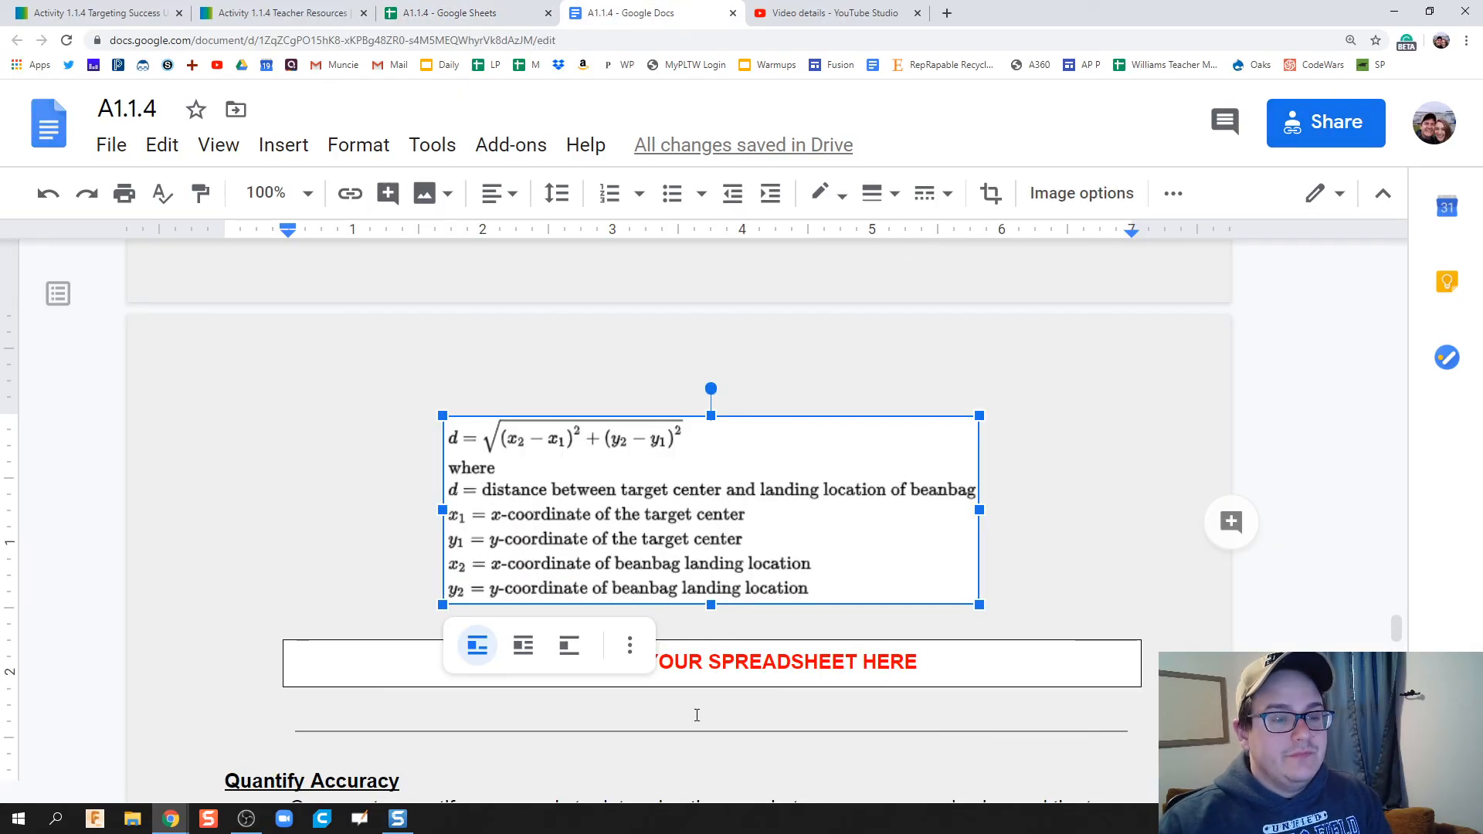